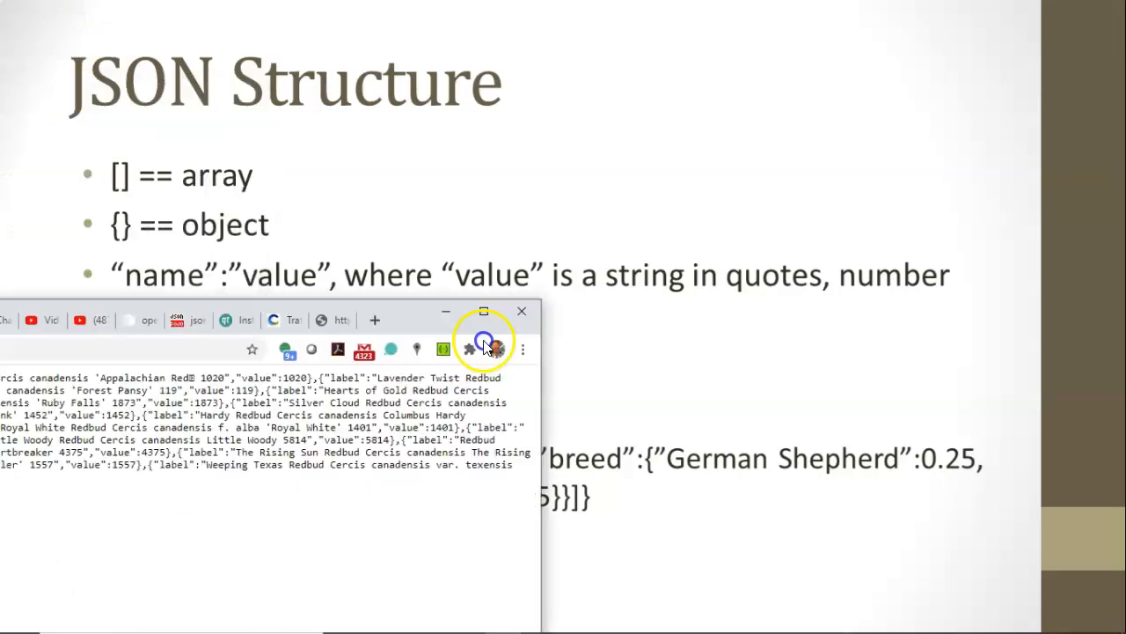
Maximize Chrome and bring up the jsonviewer.stack.hu tab holding the Redbud string array.
{"action": "left_click", "coordinate": [483, 311]}
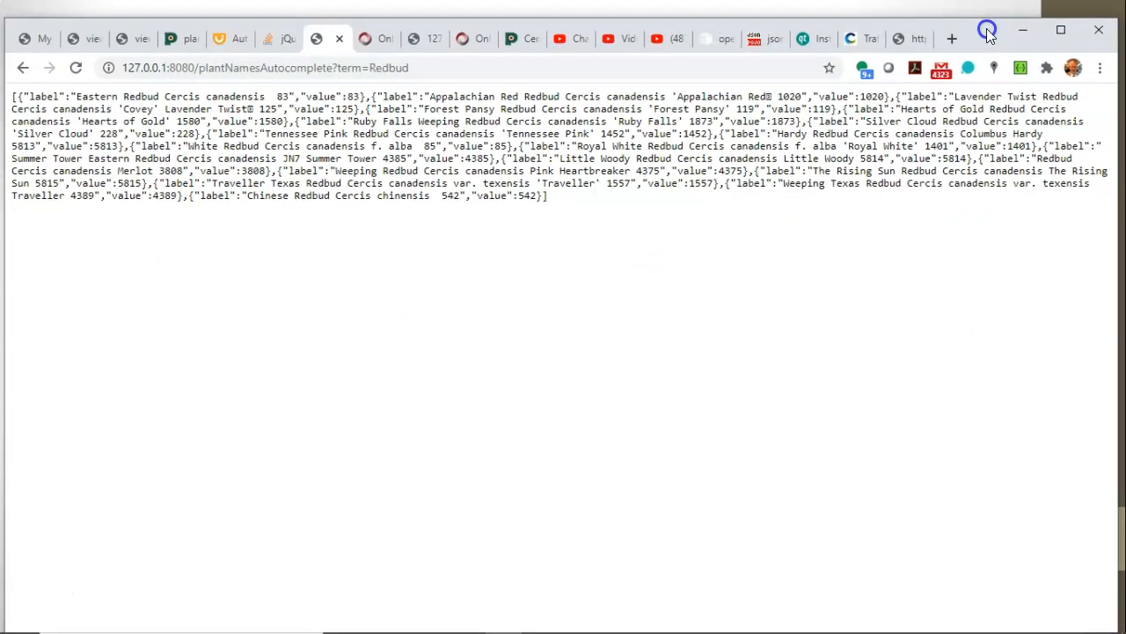
{"action": "left_click", "coordinate": [361, 39]}
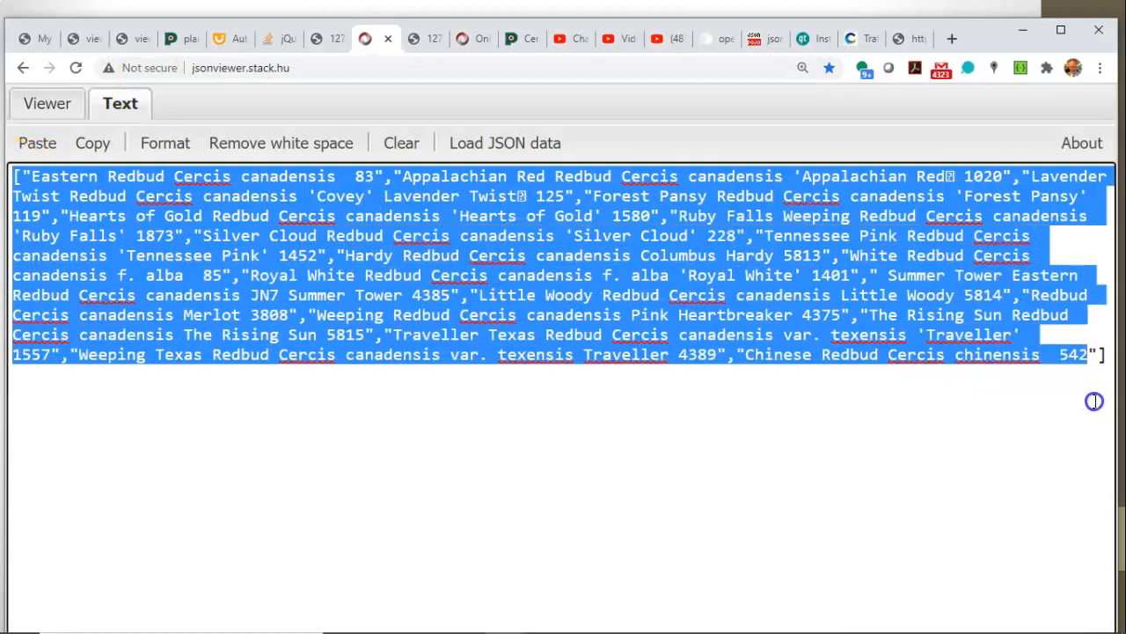
{"action": "mouse_move", "coordinate": [374, 255]}
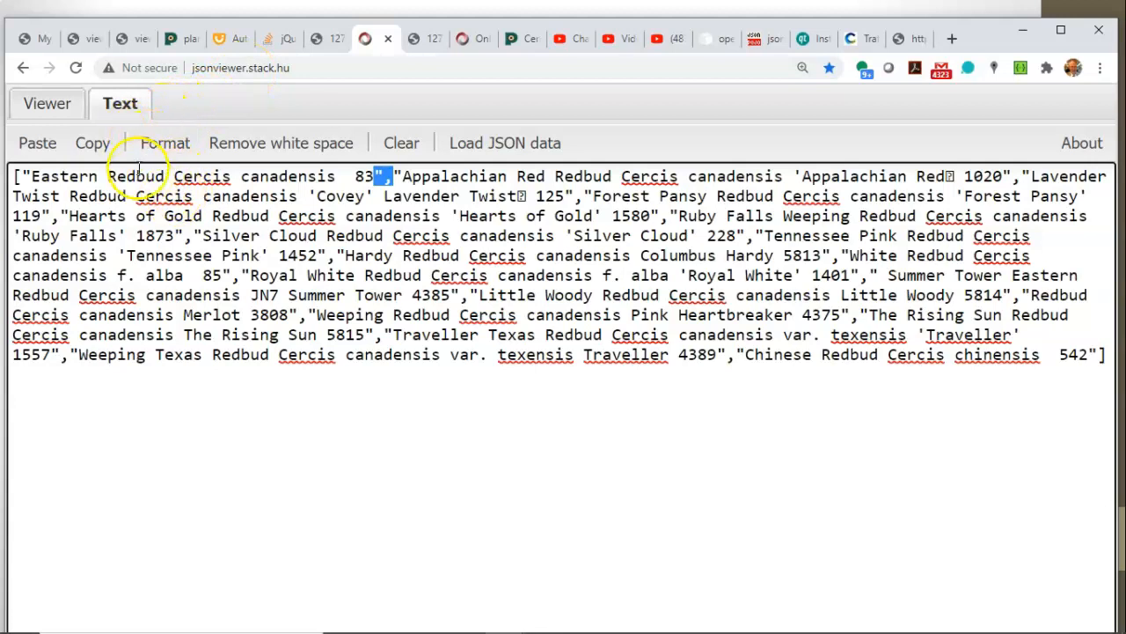
Display the Redbud name array as a tree of indexed entries 0 through 18.
{"action": "left_click", "coordinate": [47, 103]}
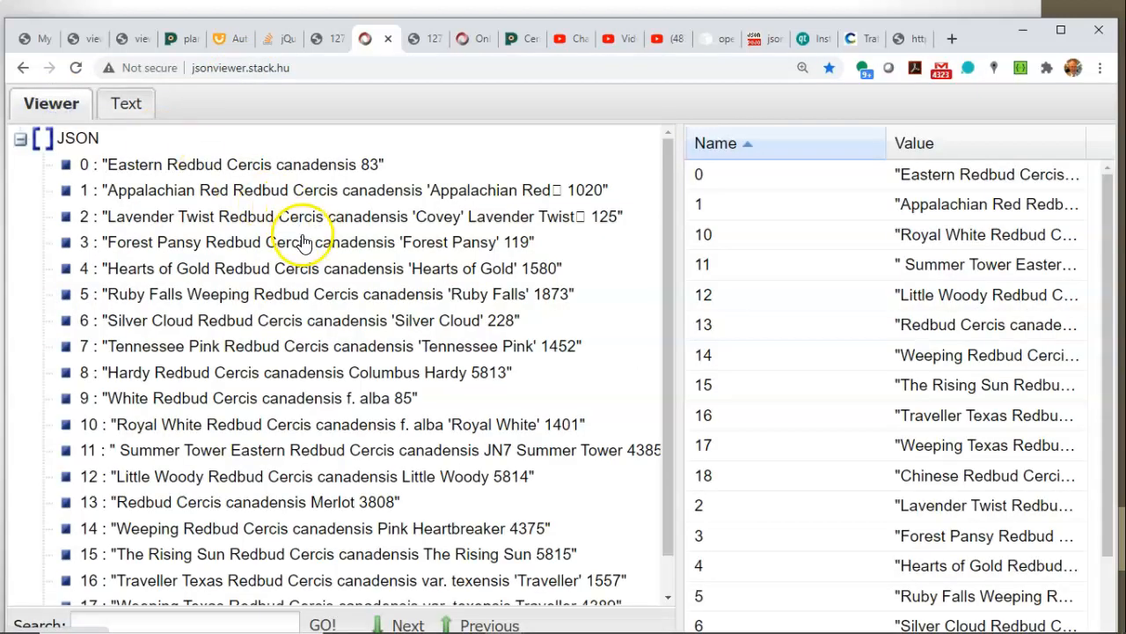
{"action": "mouse_move", "coordinate": [172, 189]}
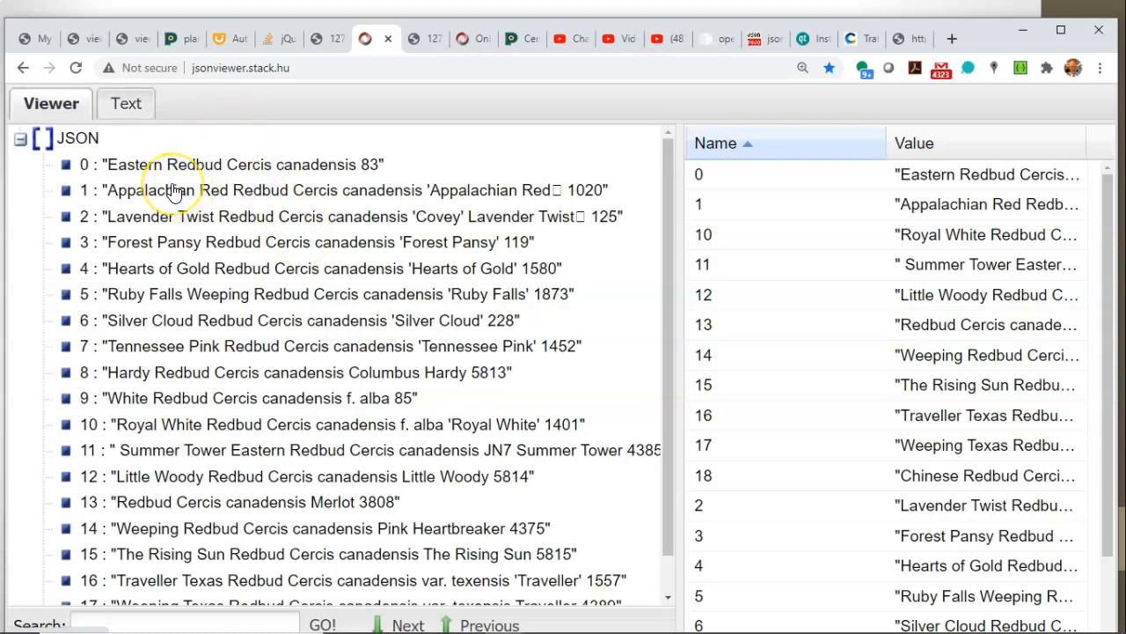
{"action": "mouse_move", "coordinate": [167, 171]}
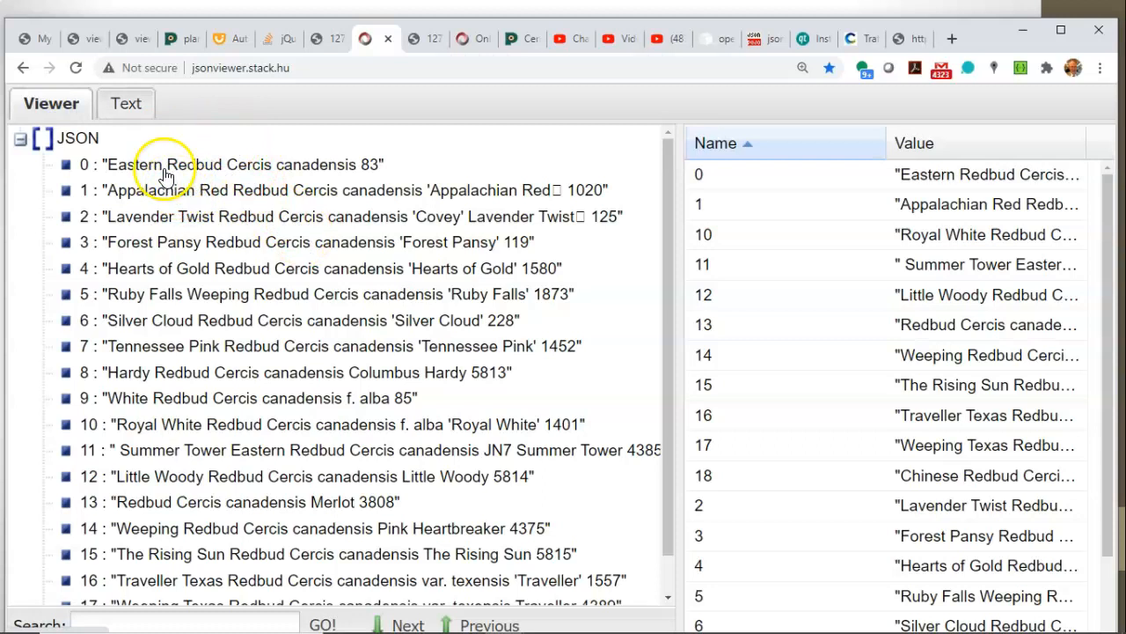
{"action": "mouse_move", "coordinate": [152, 286]}
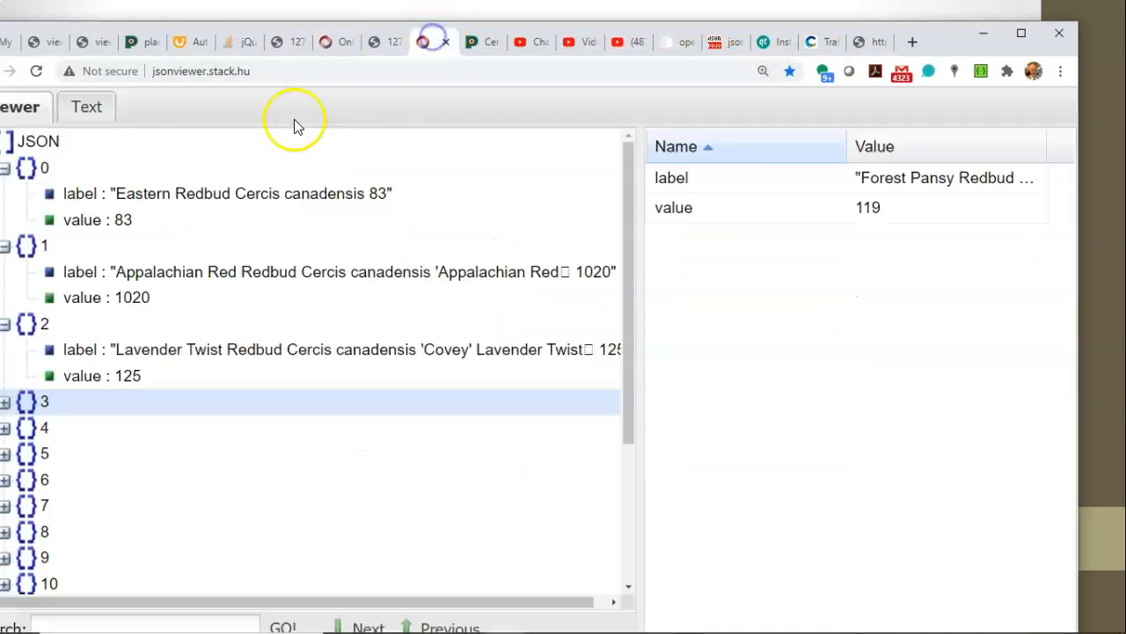
Maximize Chrome, show the label/value records as a tree, and collapse the root node.
{"action": "left_click", "coordinate": [80, 106]}
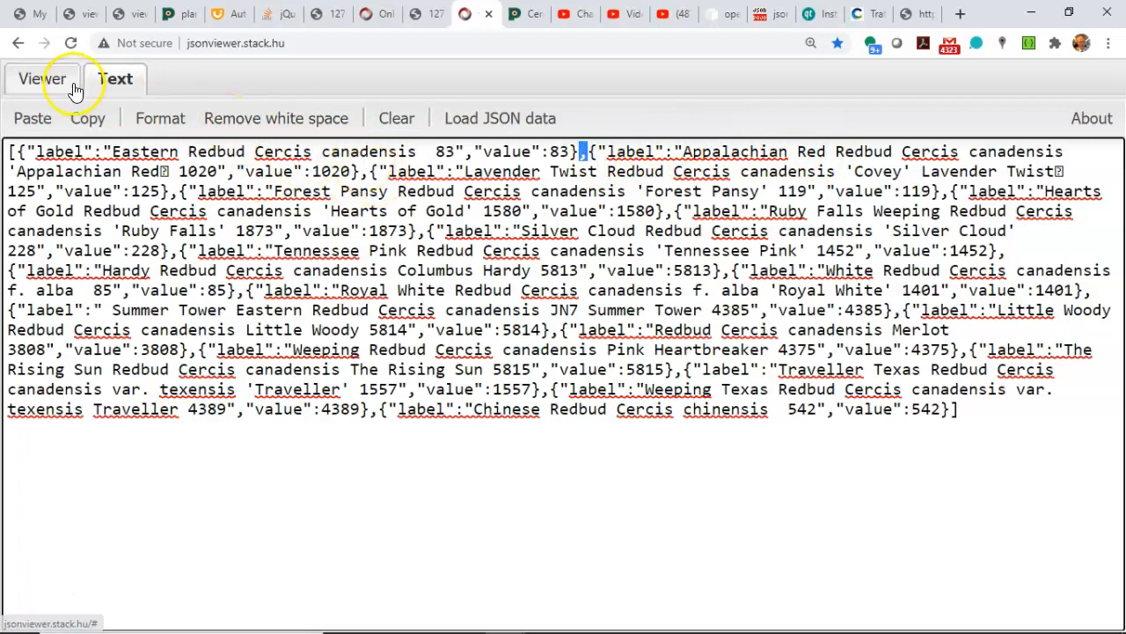
{"action": "left_click", "coordinate": [41, 79]}
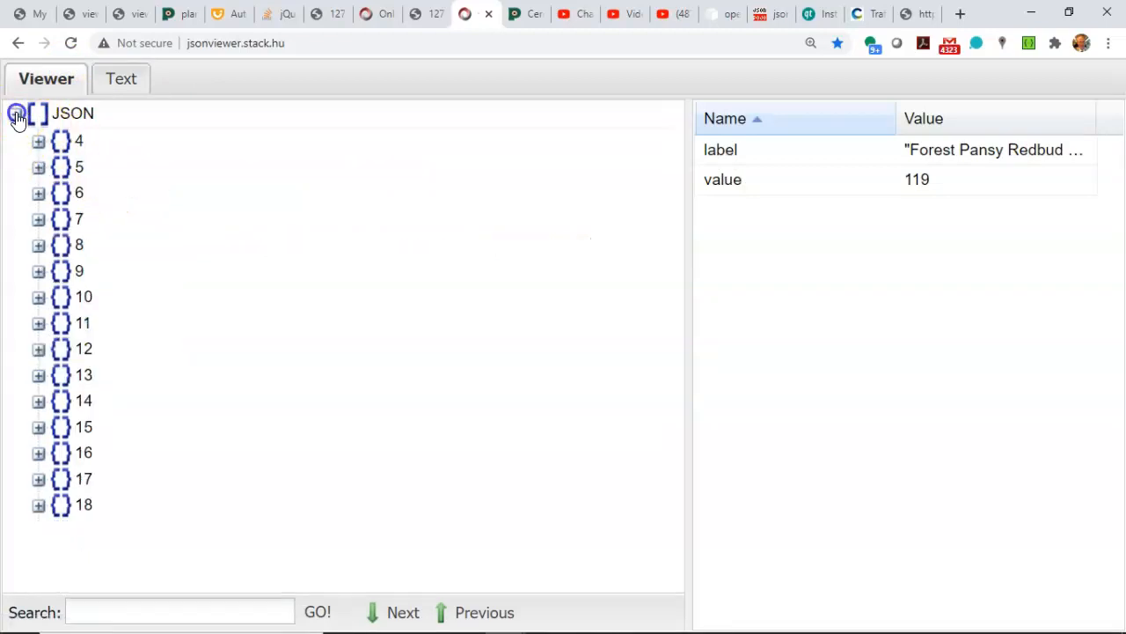
{"action": "left_click", "coordinate": [17, 114]}
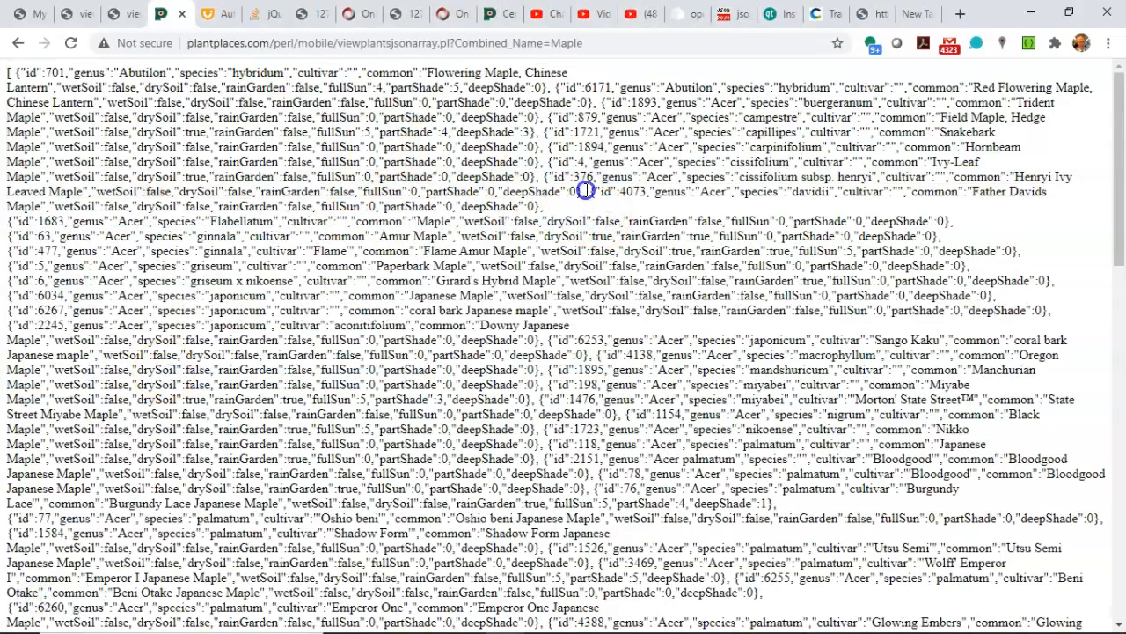
Select the first eight maple plant records on the plantplaces page.
{"action": "left_click_drag", "start_coordinate": [9, 72], "coordinate": [585, 191]}
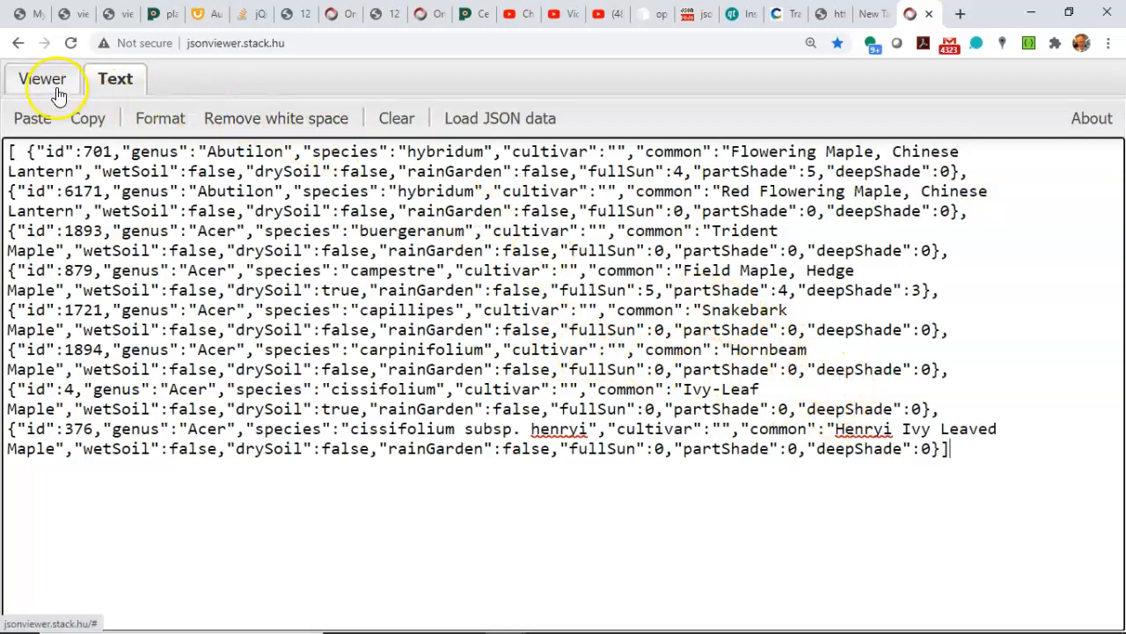
Show the eight Maple records as a tree and expand record 0's fields.
{"action": "left_click", "coordinate": [43, 78]}
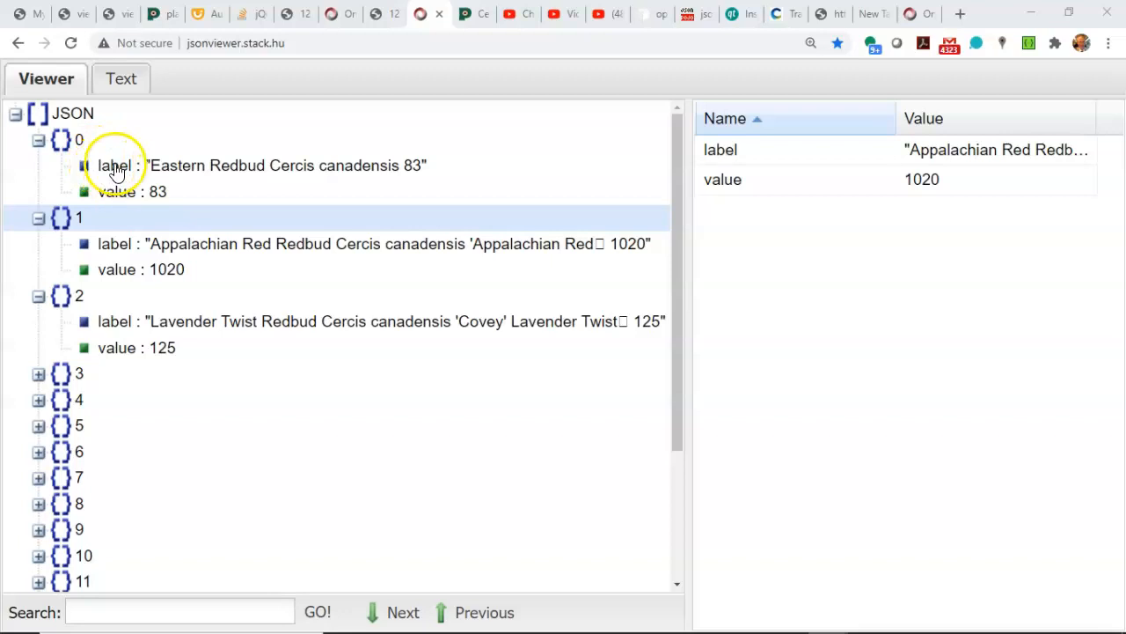
{"action": "mouse_move", "coordinate": [141, 187]}
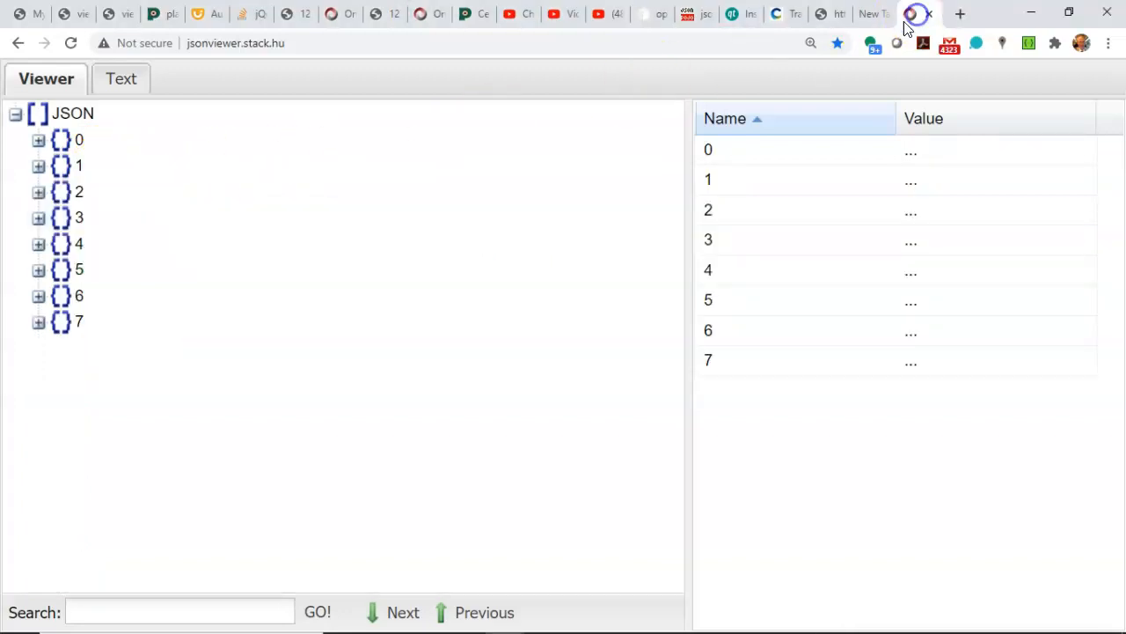
{"action": "left_click", "coordinate": [40, 140]}
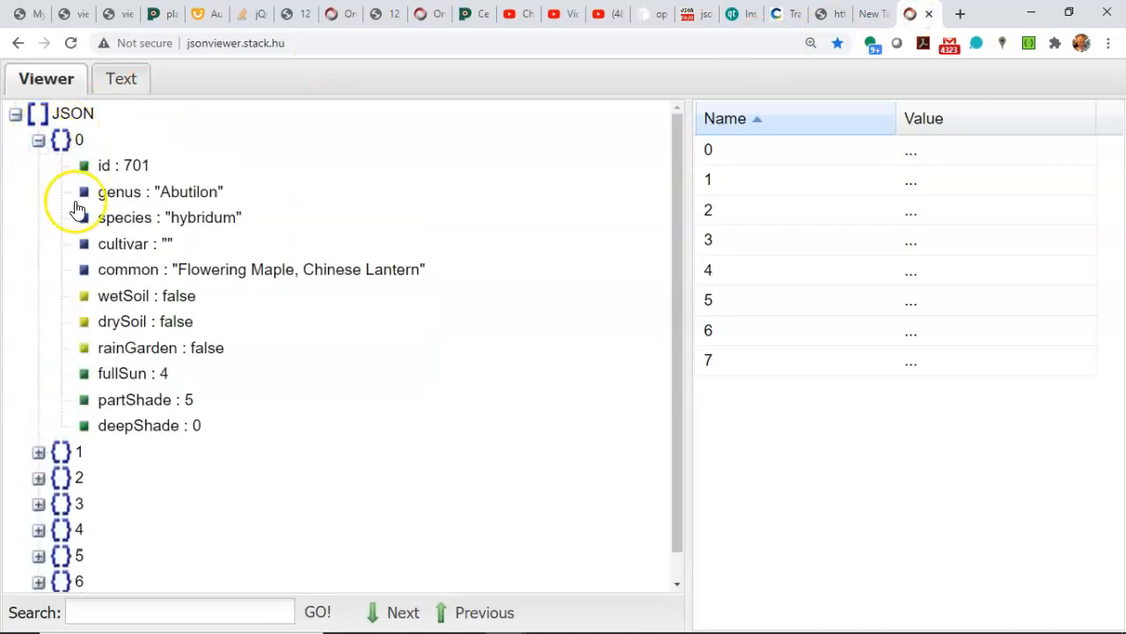
{"action": "mouse_move", "coordinate": [293, 446]}
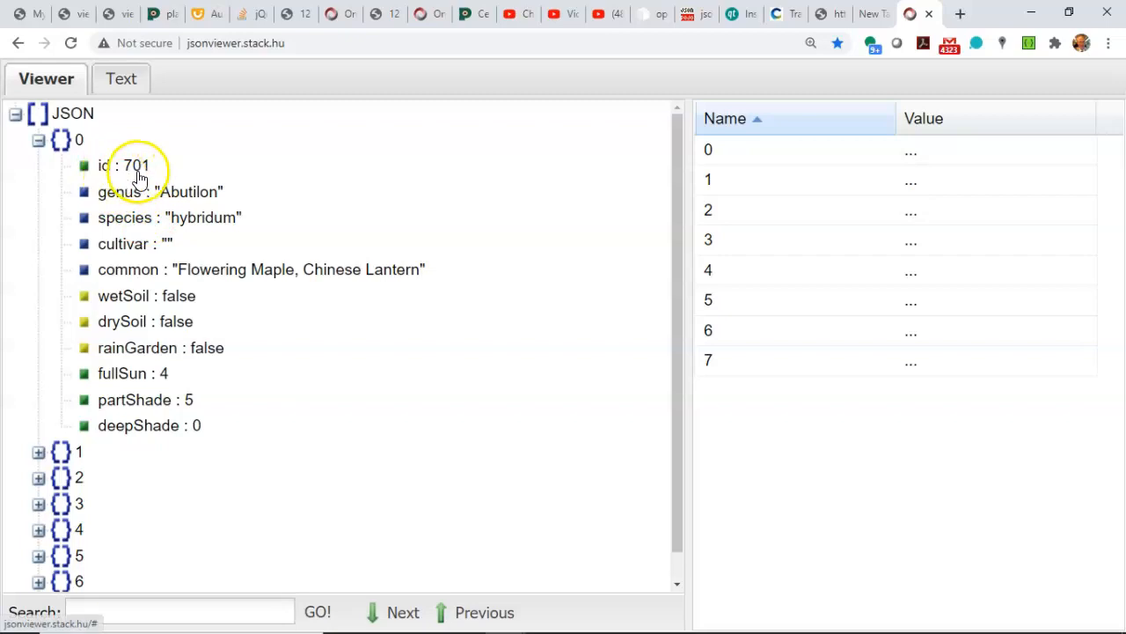
{"action": "mouse_move", "coordinate": [143, 176]}
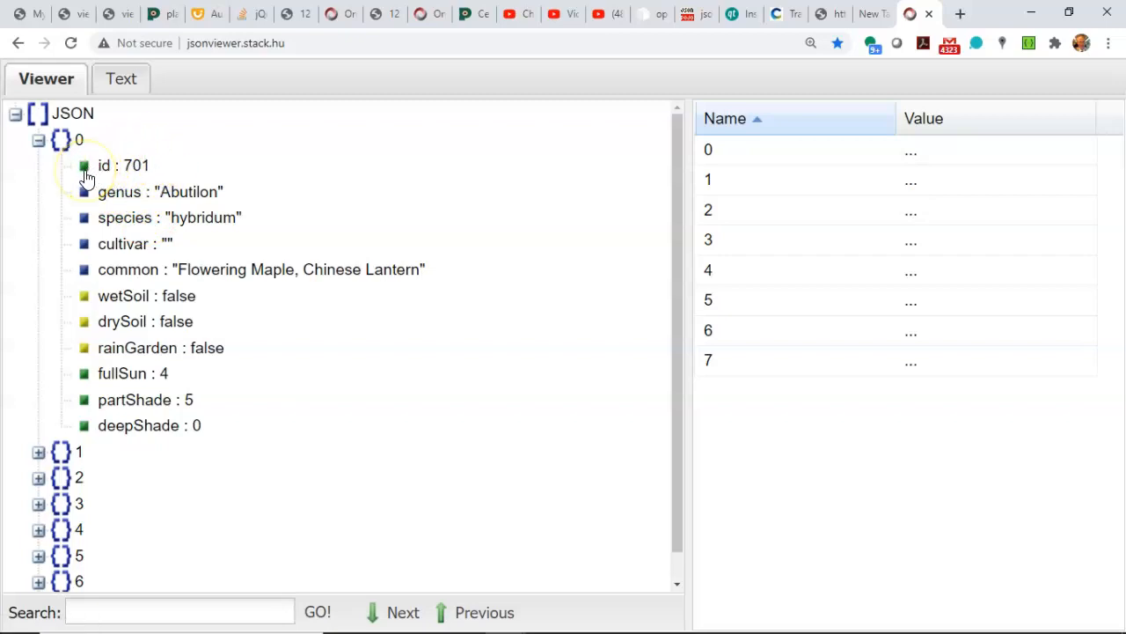
{"action": "mouse_move", "coordinate": [108, 225]}
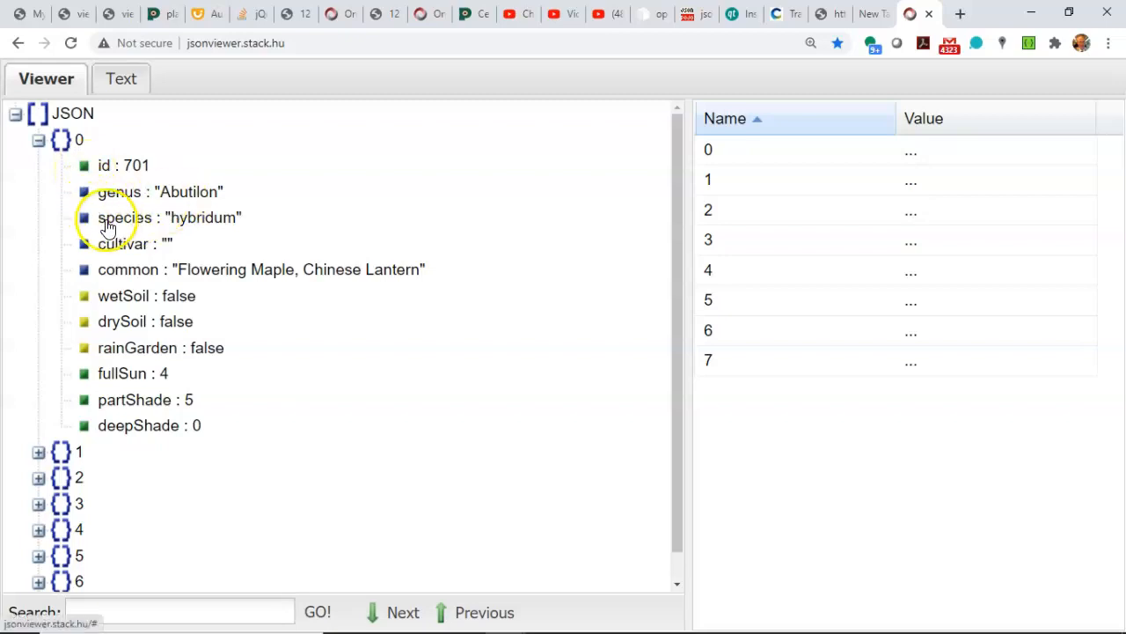
{"action": "mouse_move", "coordinate": [115, 314]}
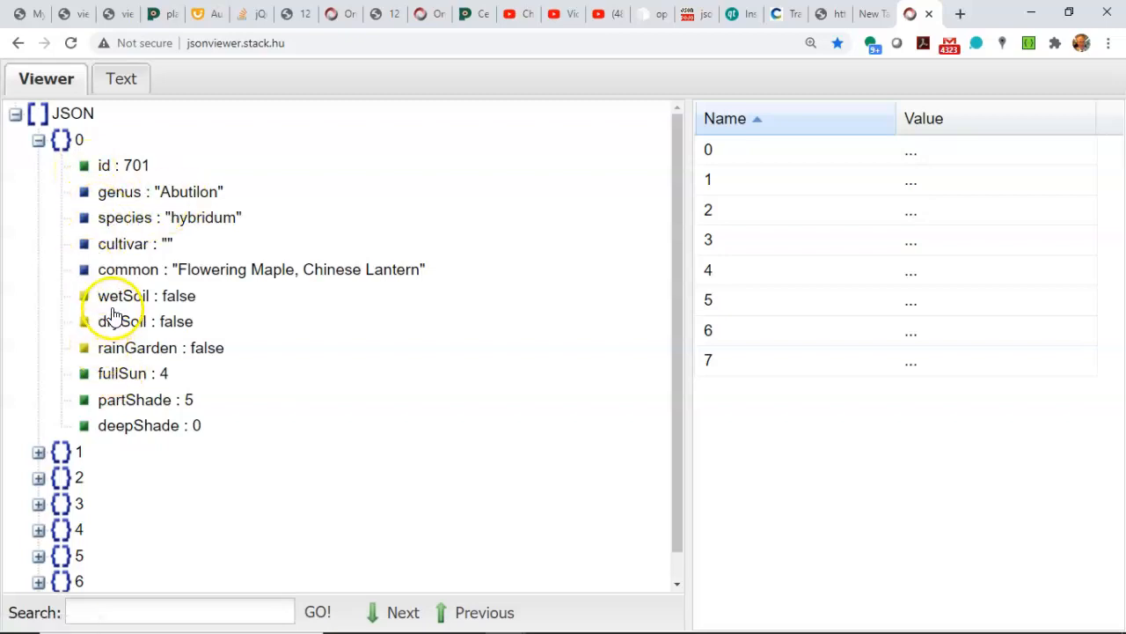
{"action": "mouse_move", "coordinate": [88, 387]}
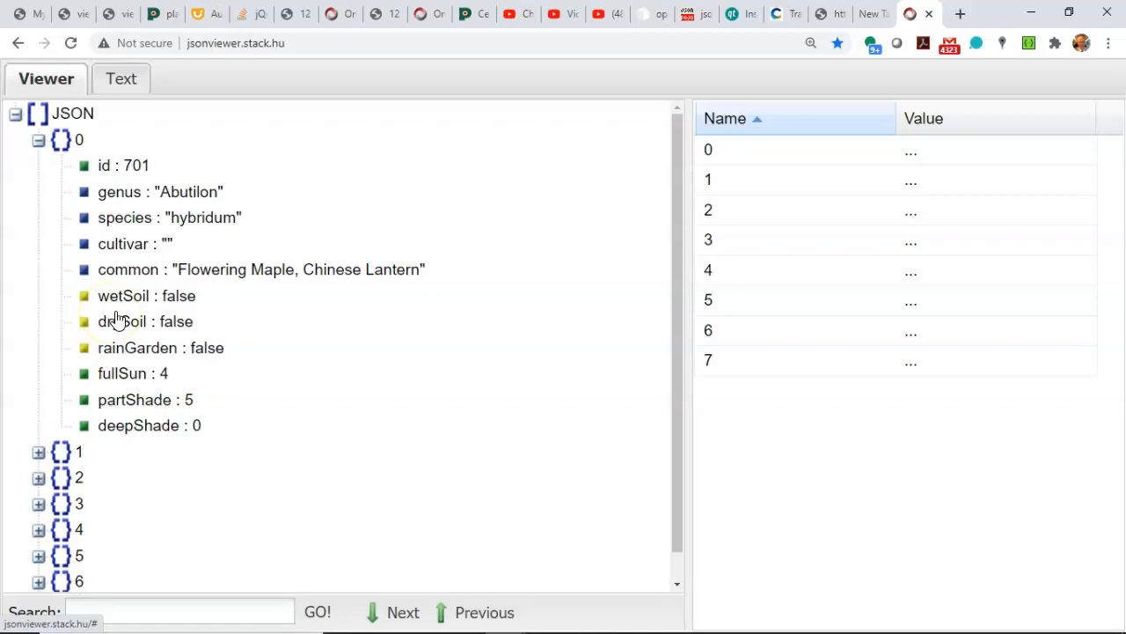
{"action": "left_click", "coordinate": [120, 78]}
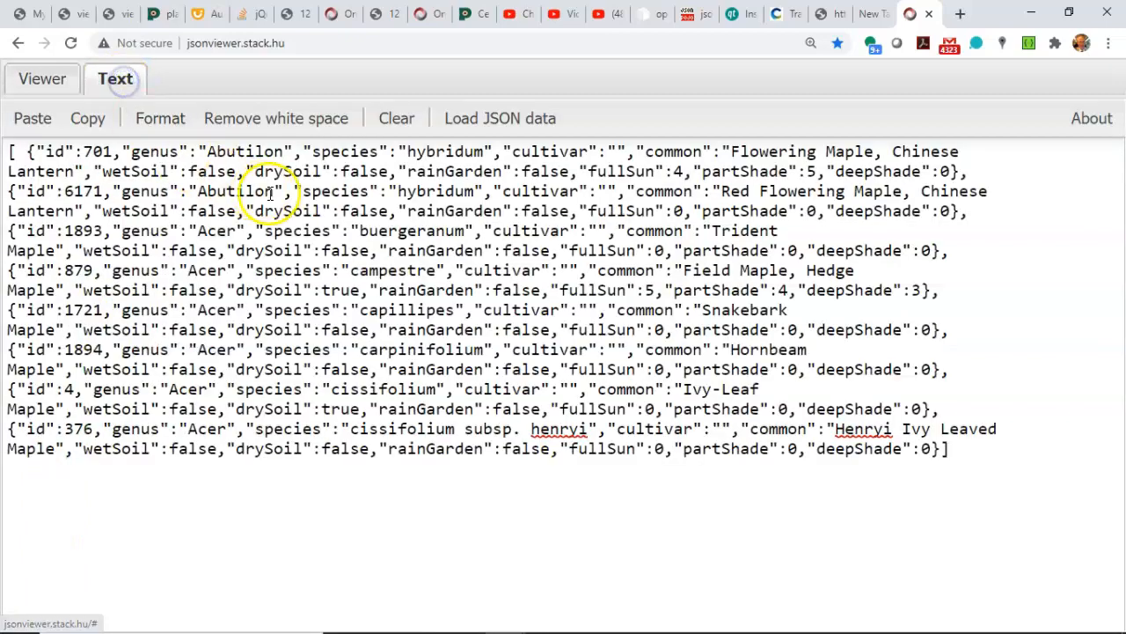
{"action": "mouse_move", "coordinate": [911, 172]}
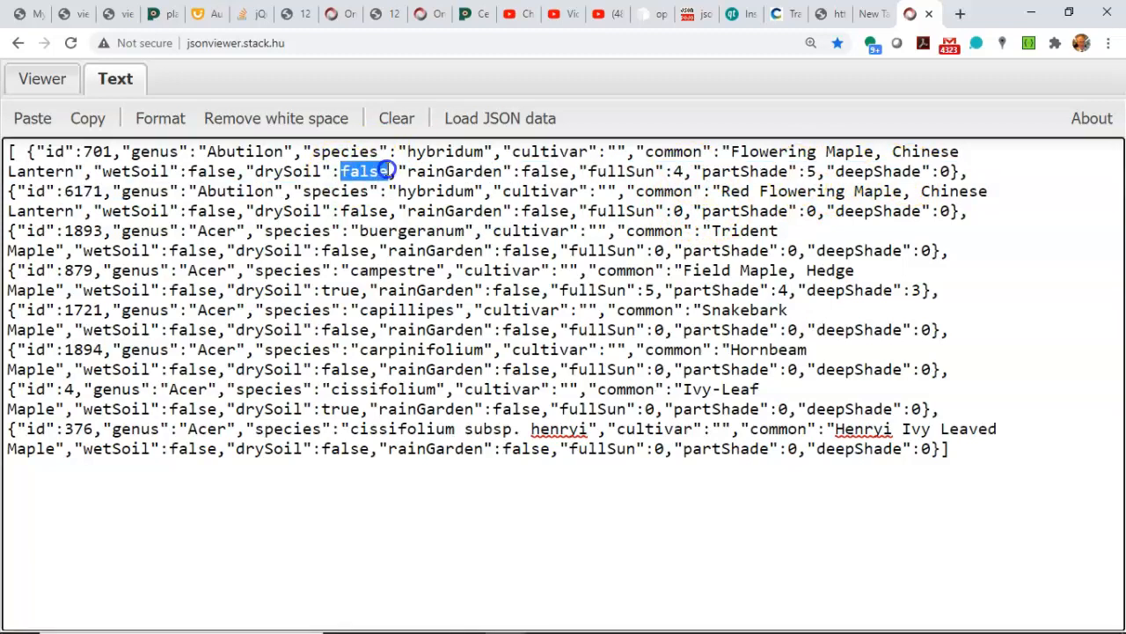
{"action": "left_click", "coordinate": [42, 78]}
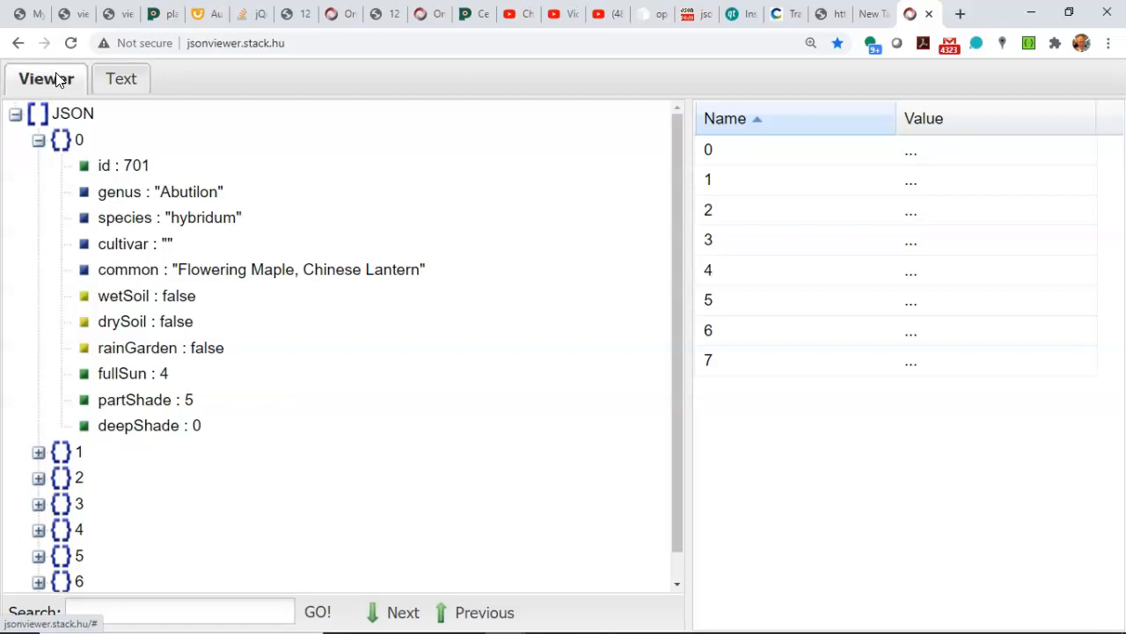
{"action": "mouse_move", "coordinate": [493, 143]}
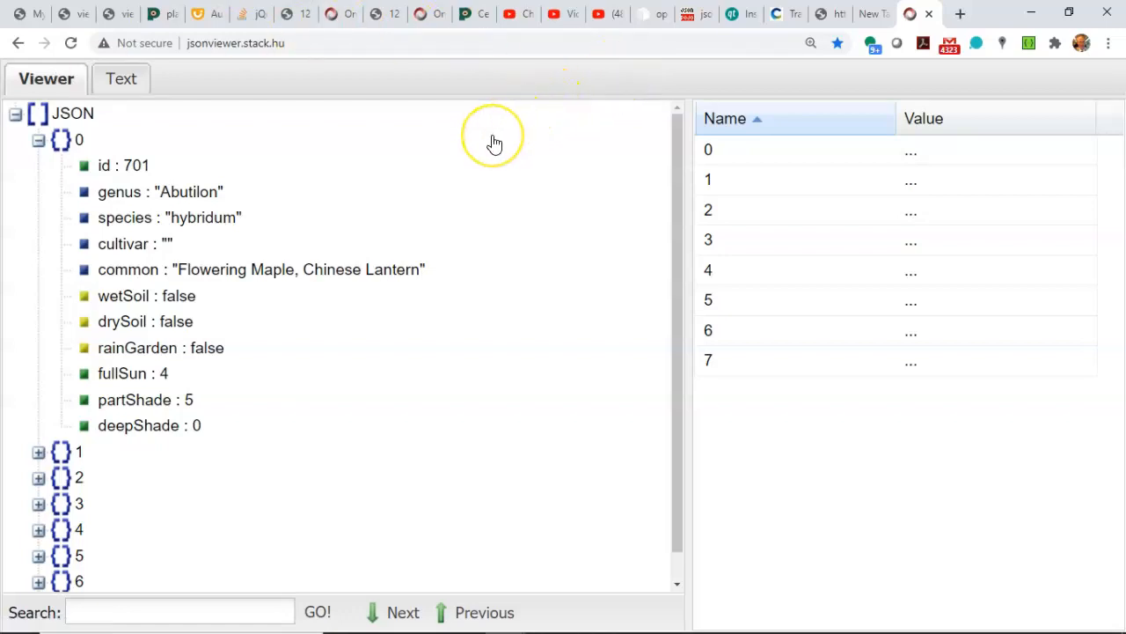
{"action": "mouse_move", "coordinate": [488, 140]}
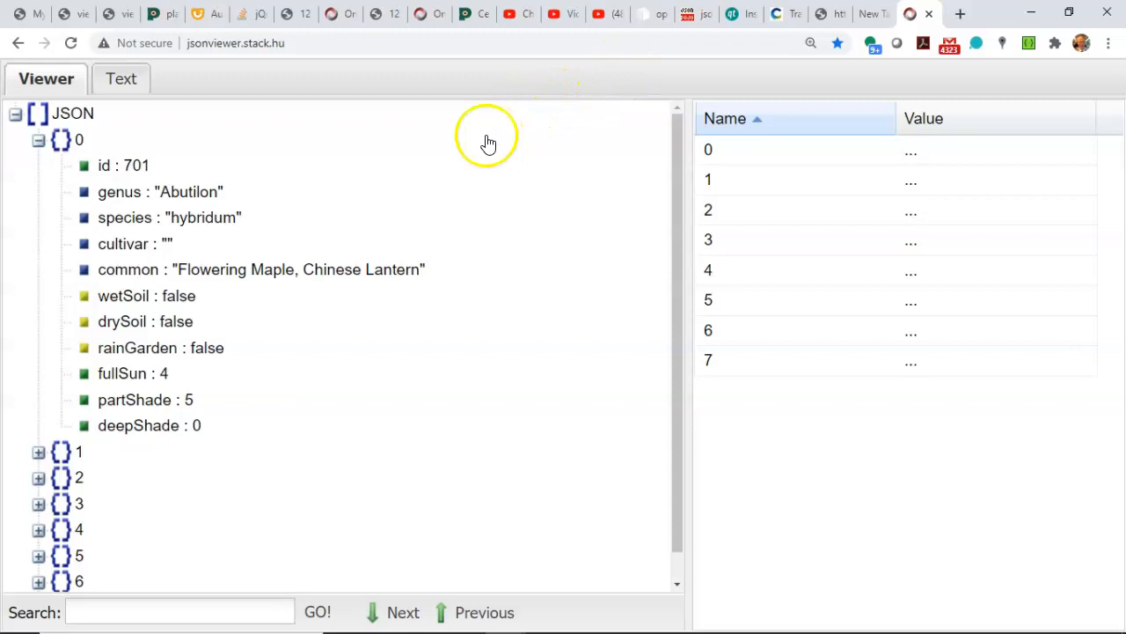
{"action": "mouse_move", "coordinate": [390, 381]}
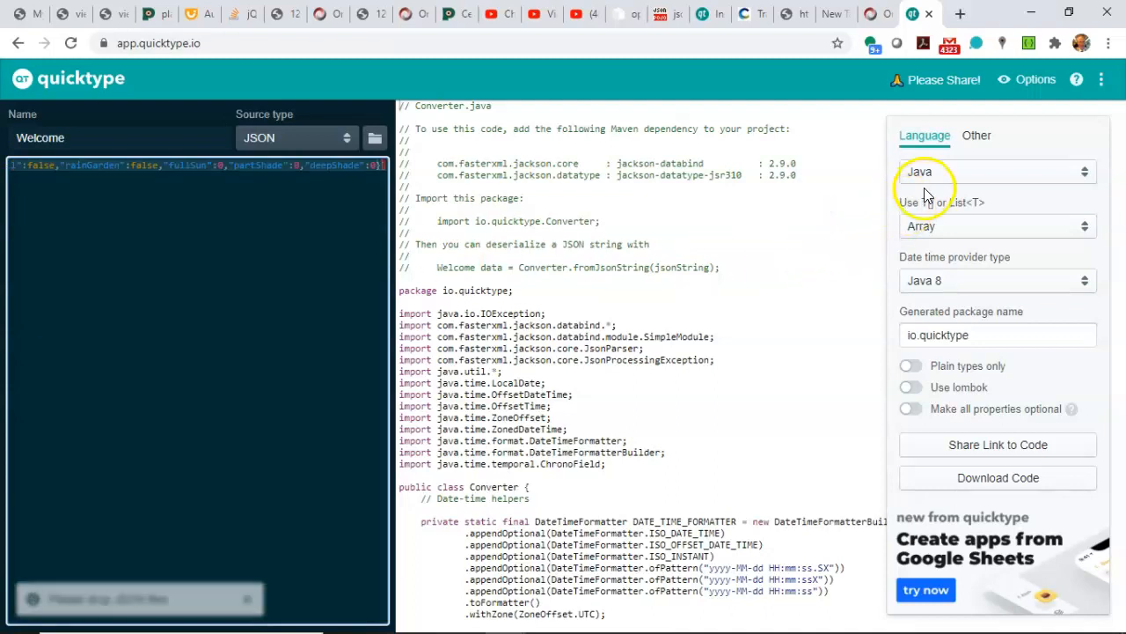
Switch quicktype's output language to JSON Schema for the Maple data.
{"action": "left_click", "coordinate": [997, 172]}
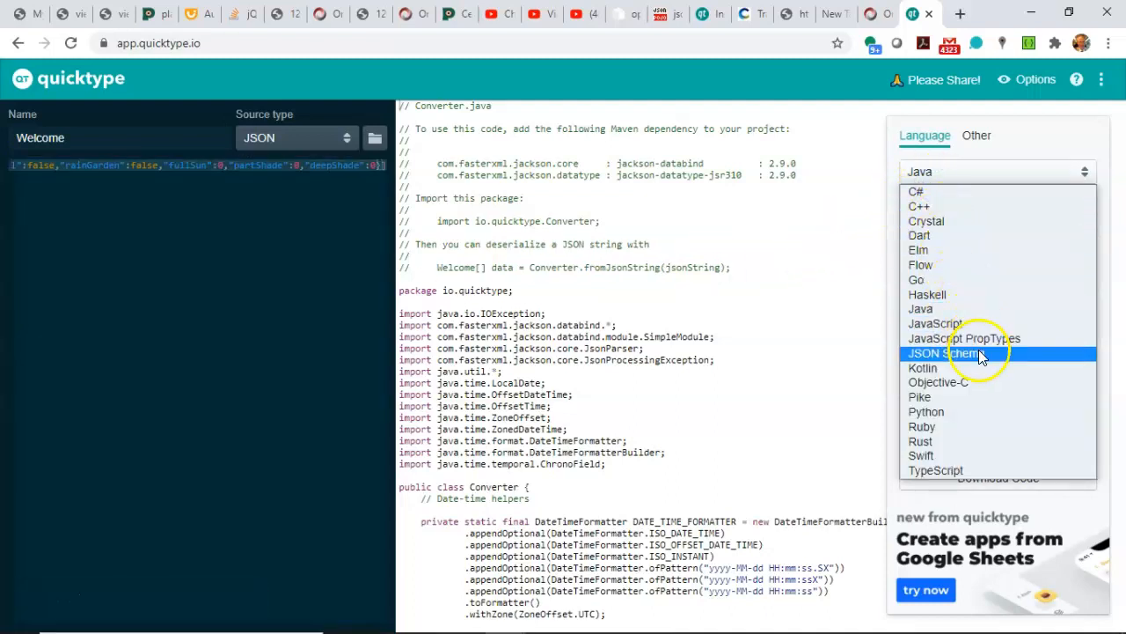
{"action": "left_click", "coordinate": [943, 353]}
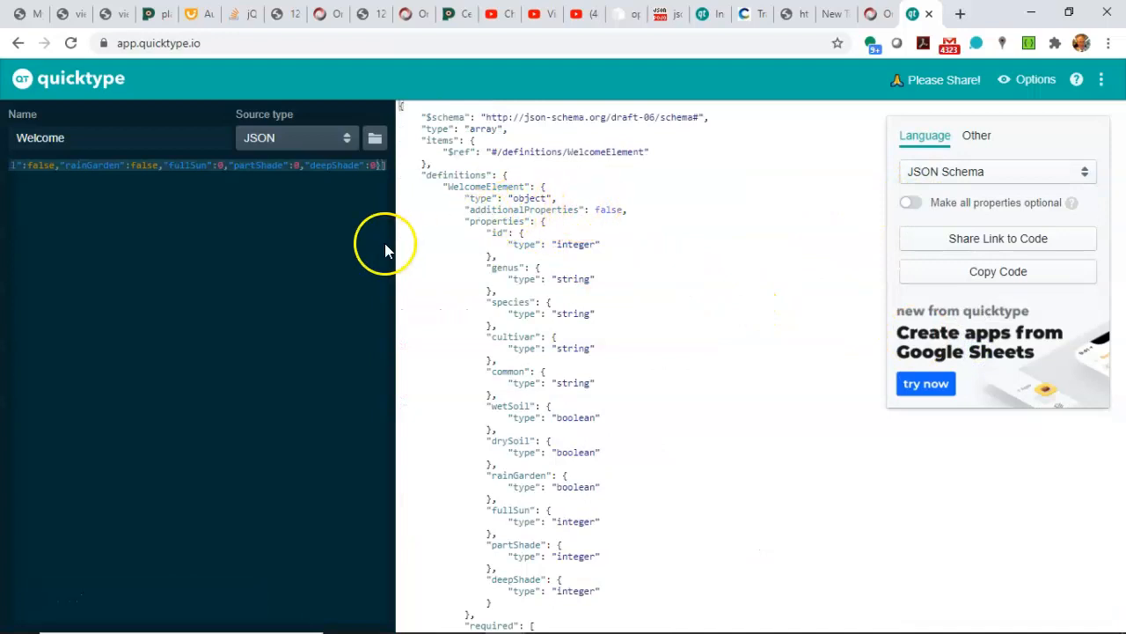
{"action": "mouse_move", "coordinate": [615, 452]}
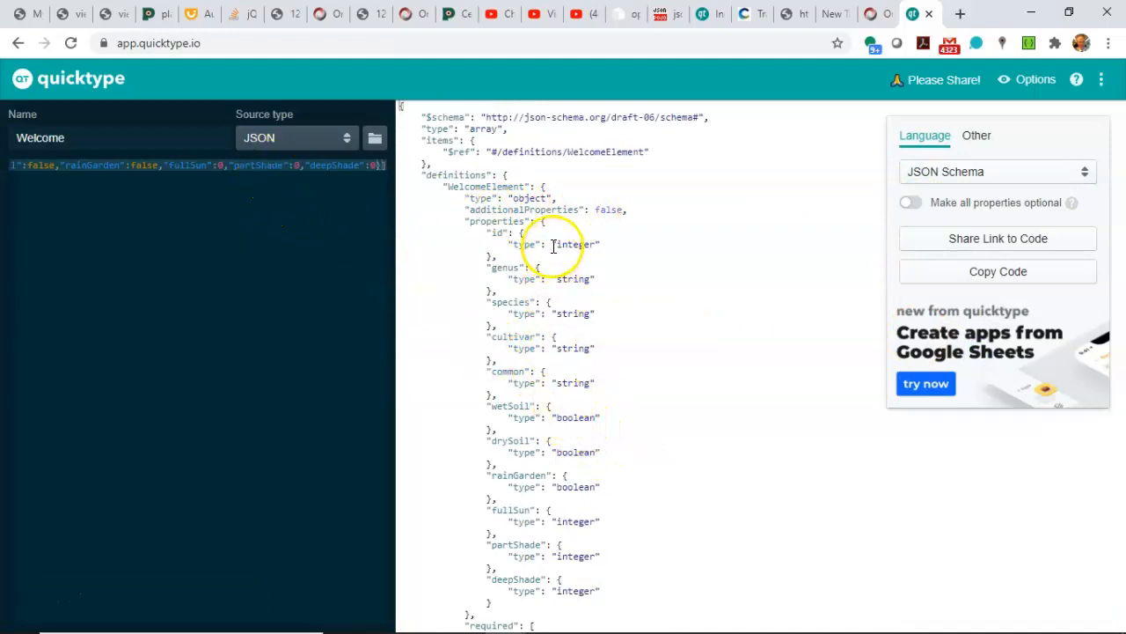
{"action": "mouse_move", "coordinate": [577, 452]}
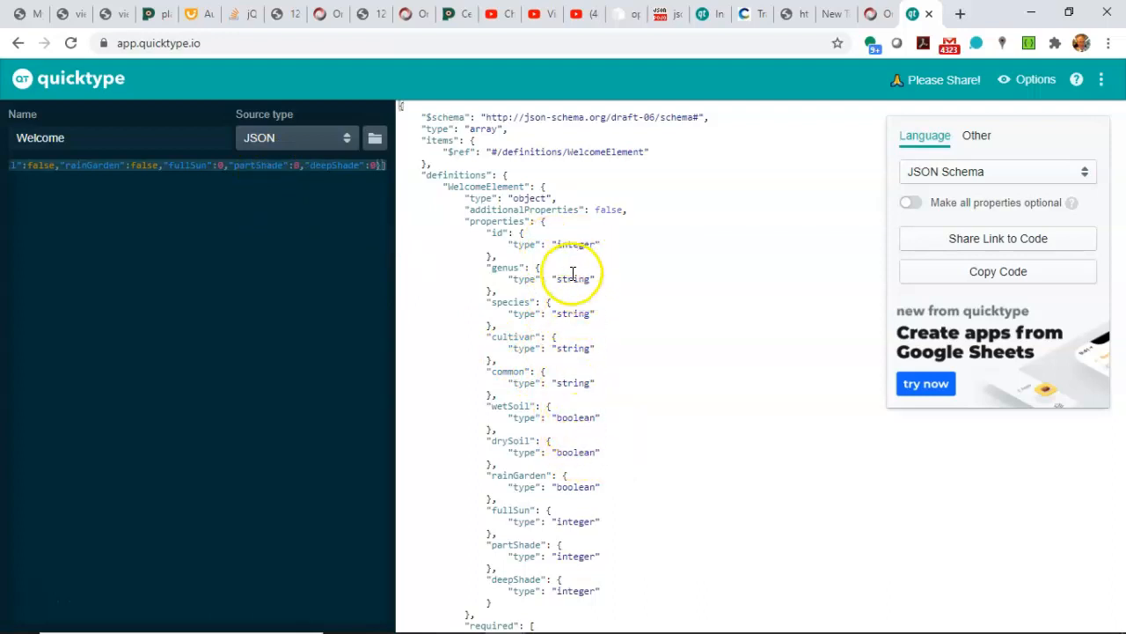
{"action": "mouse_move", "coordinate": [581, 515]}
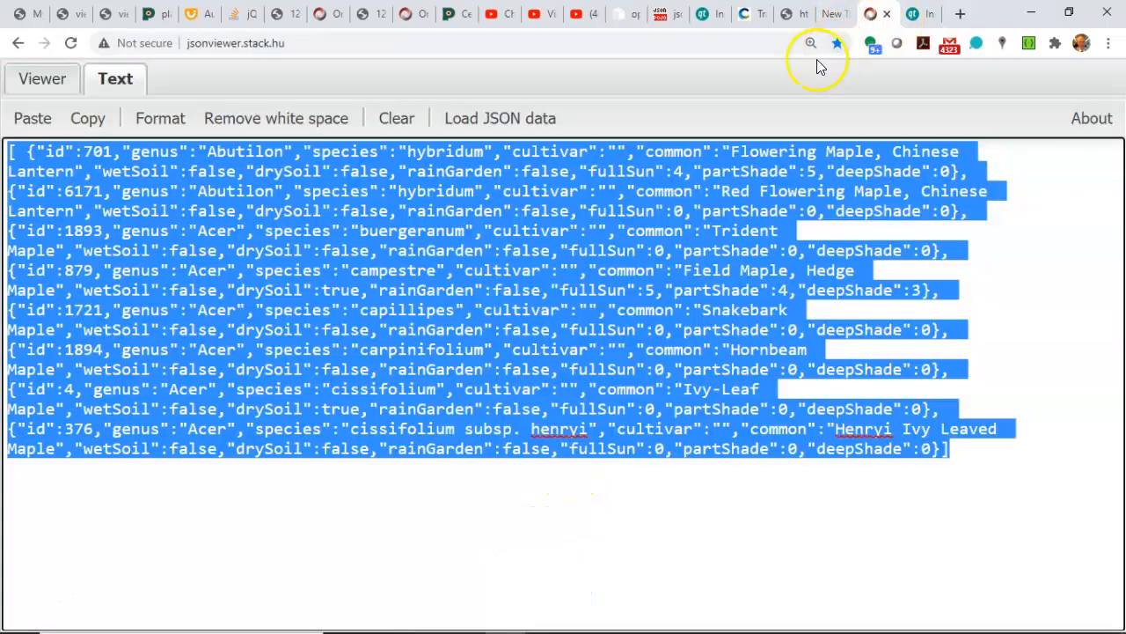
Return to the quicktype tab showing the Maple JSON Schema.
{"action": "left_click", "coordinate": [900, 13]}
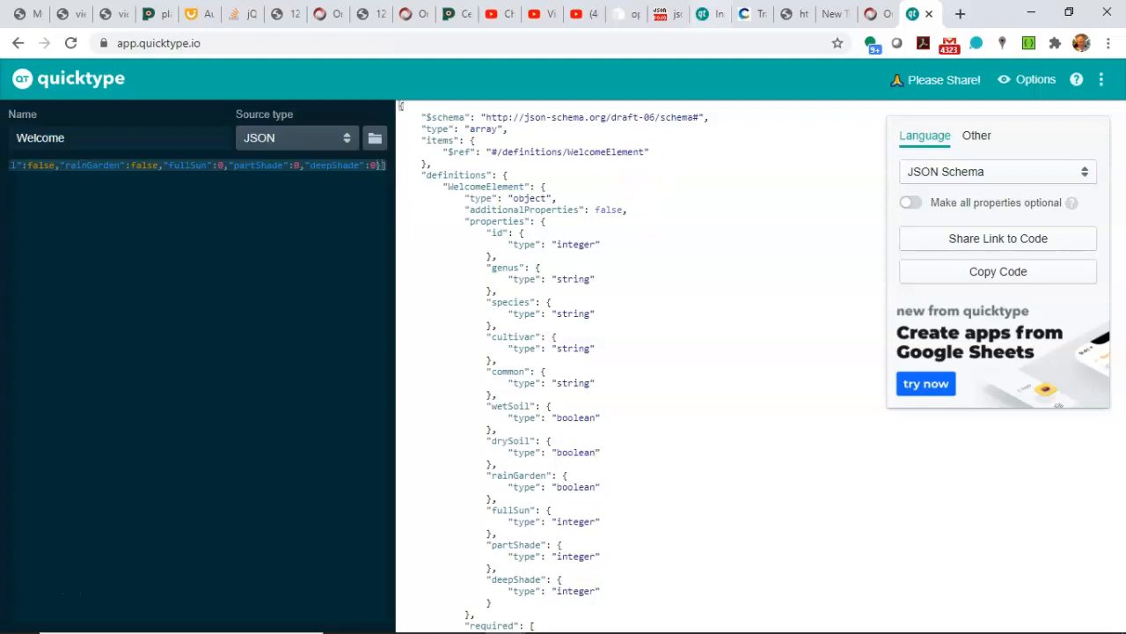
Set the output language to Java and highlight the Welcome class declaration.
{"action": "left_click", "coordinate": [998, 172]}
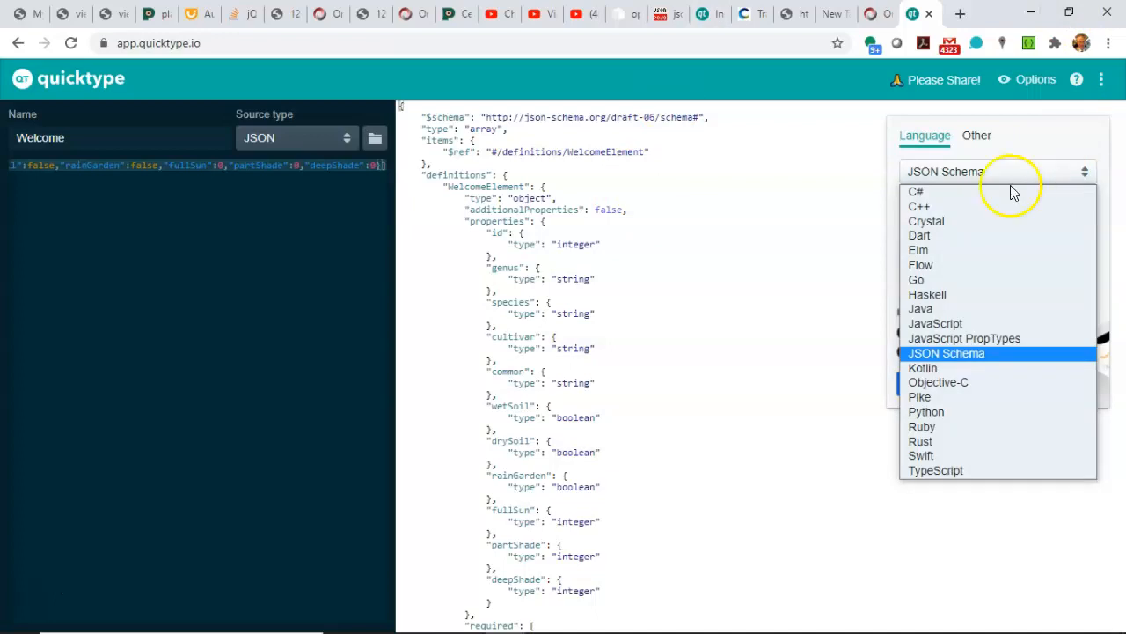
{"action": "mouse_move", "coordinate": [1010, 289]}
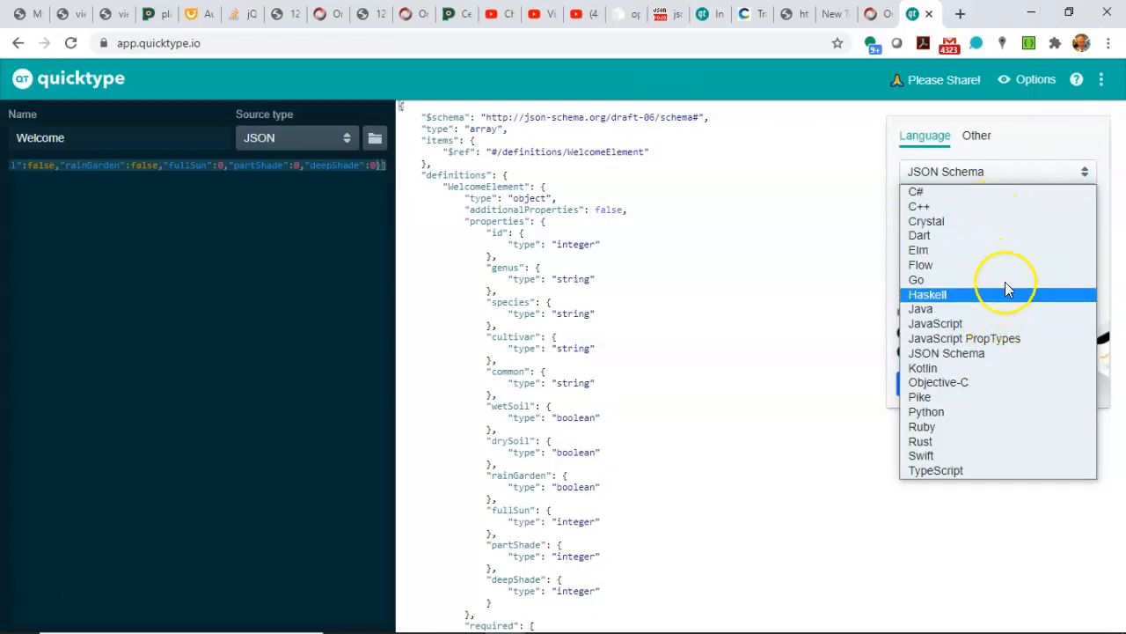
{"action": "left_click", "coordinate": [916, 191]}
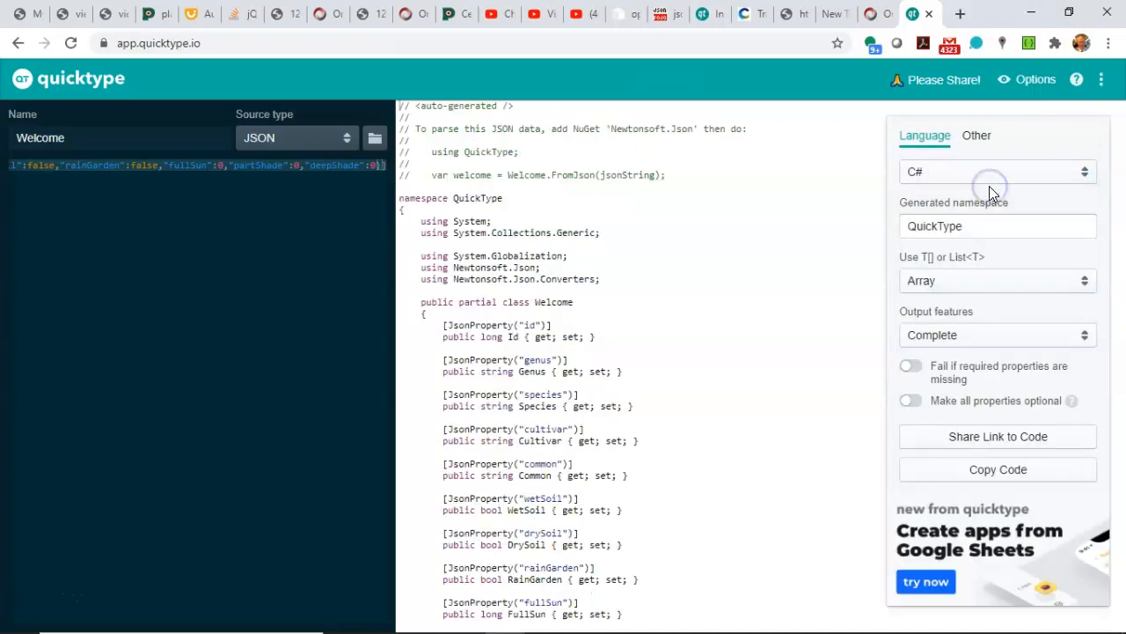
{"action": "left_click", "coordinate": [998, 172]}
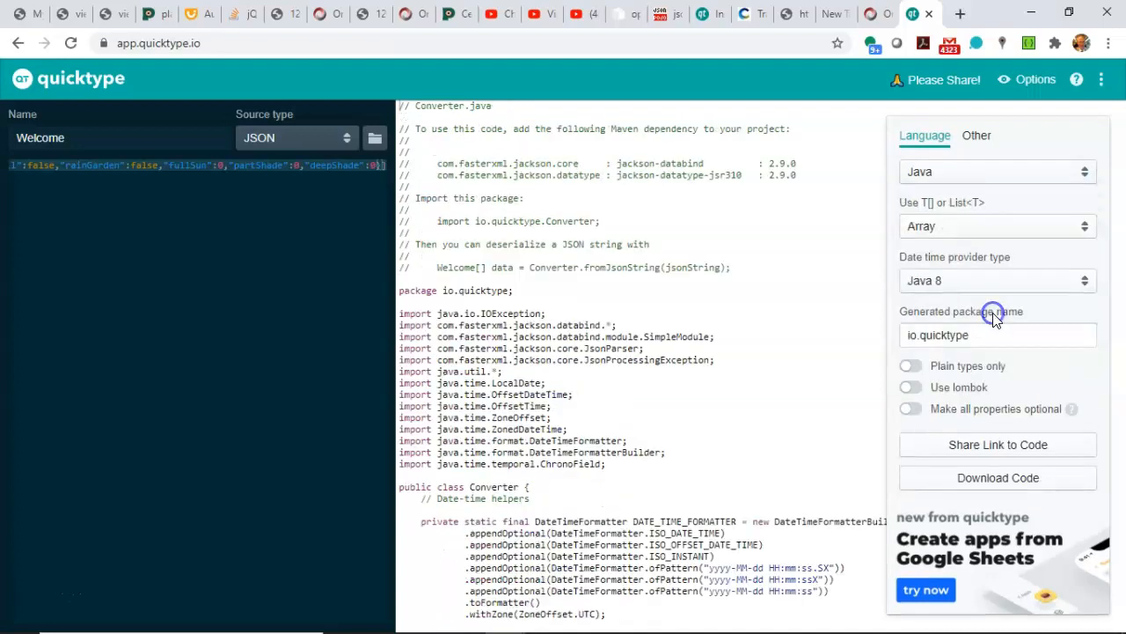
{"action": "mouse_move", "coordinate": [863, 261]}
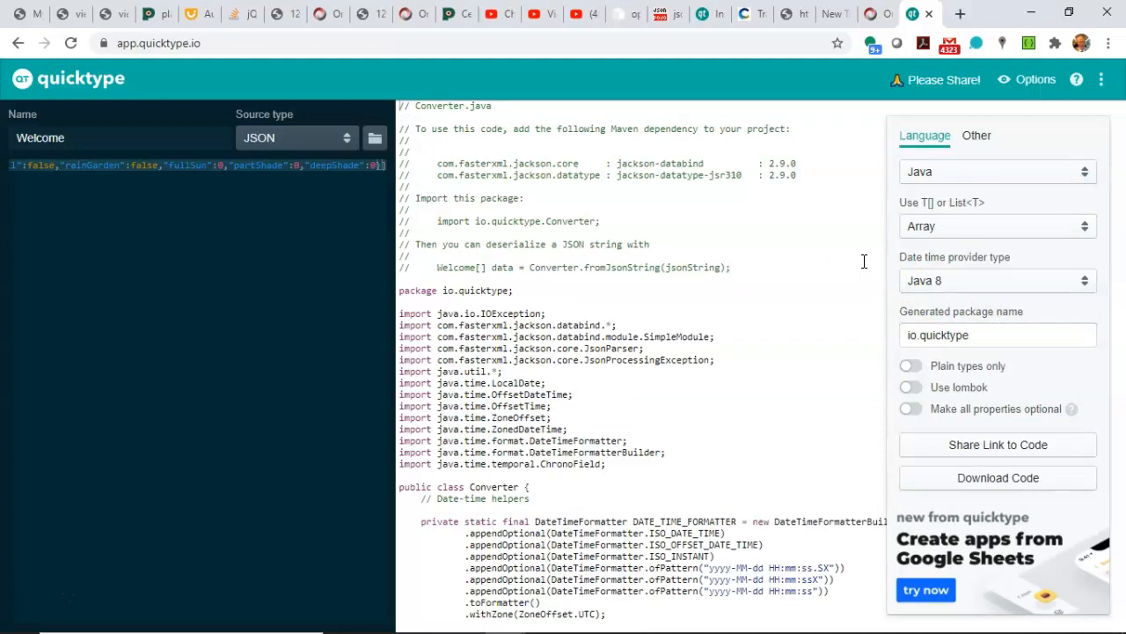
{"action": "scroll", "scroll_direction": "down", "scroll_amount": 3}
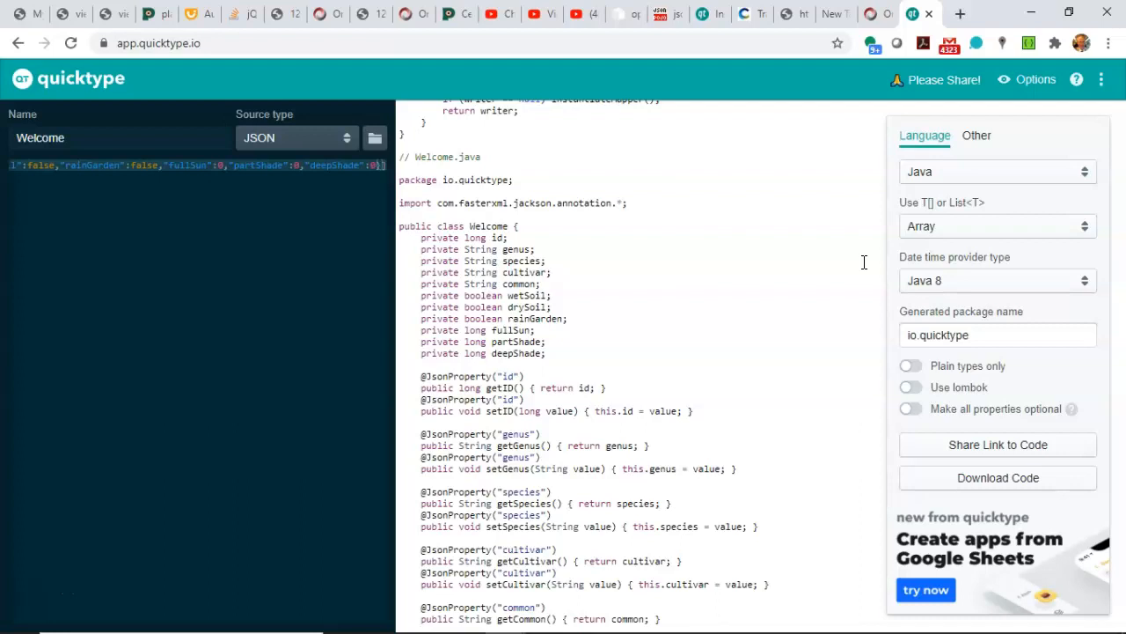
{"action": "mouse_move", "coordinate": [815, 354]}
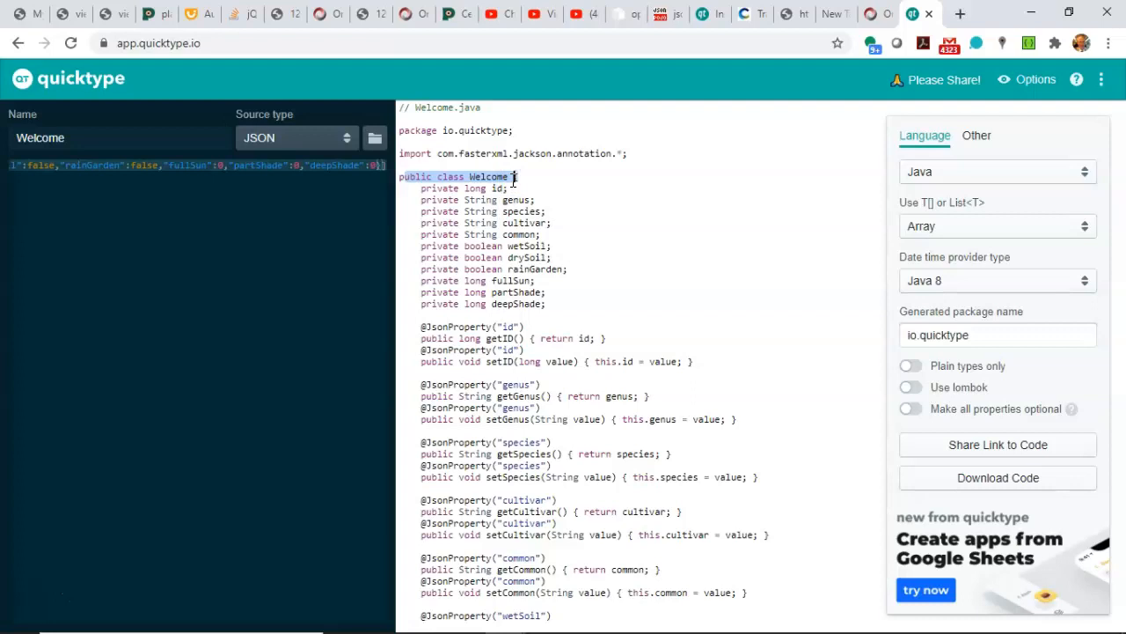
{"action": "mouse_move", "coordinate": [553, 309]}
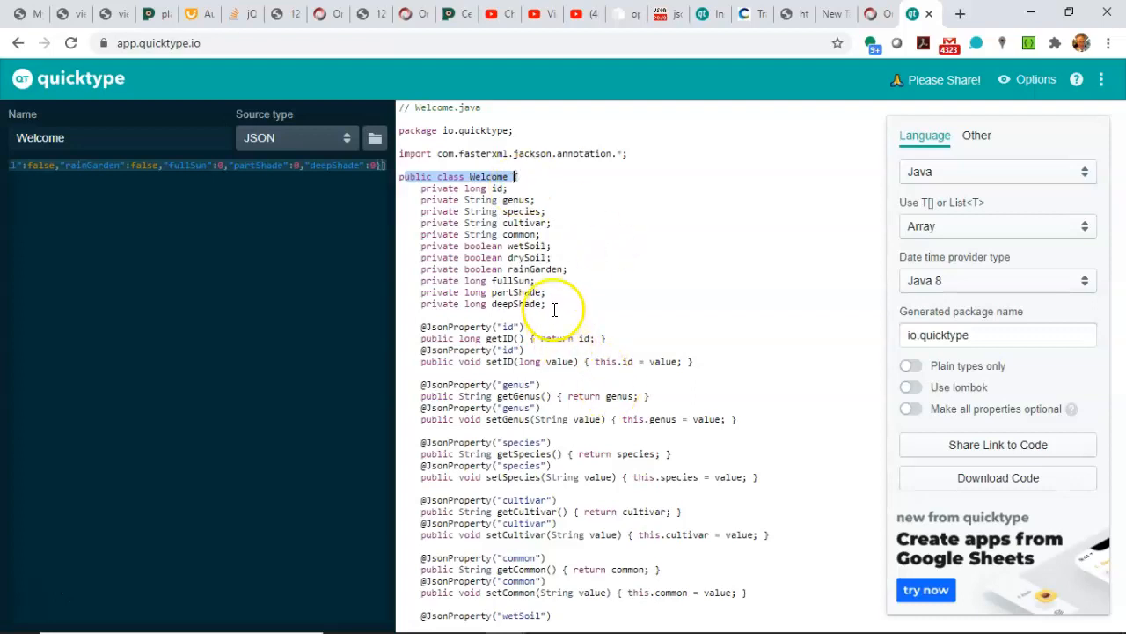
{"action": "left_click_drag", "start_coordinate": [519, 183], "coordinate": [545, 304]}
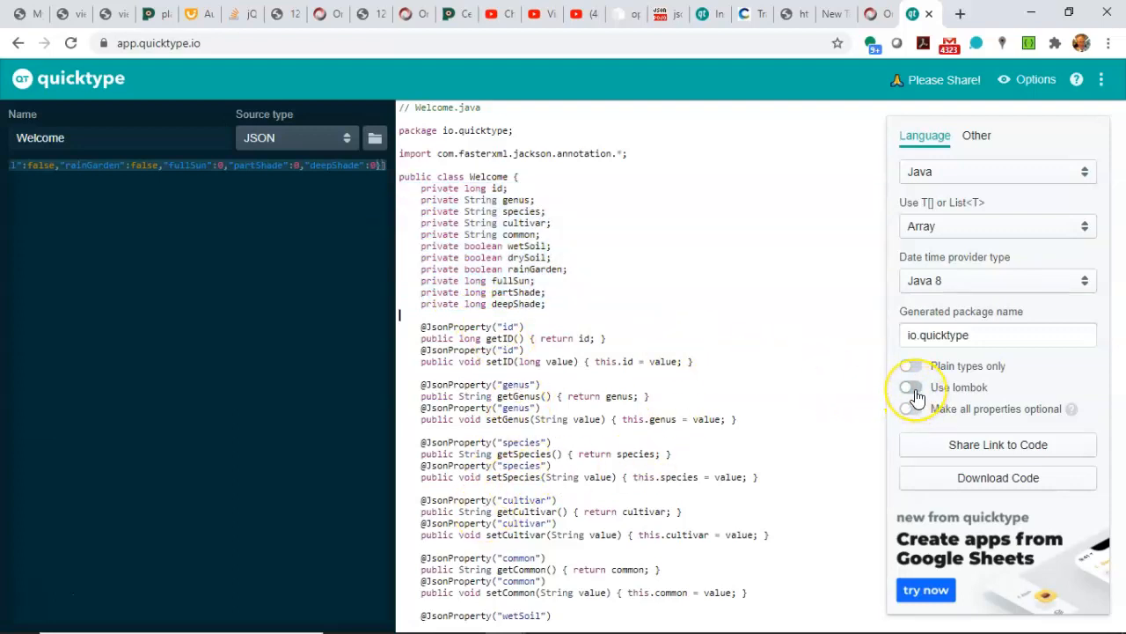
{"action": "left_click", "coordinate": [910, 387]}
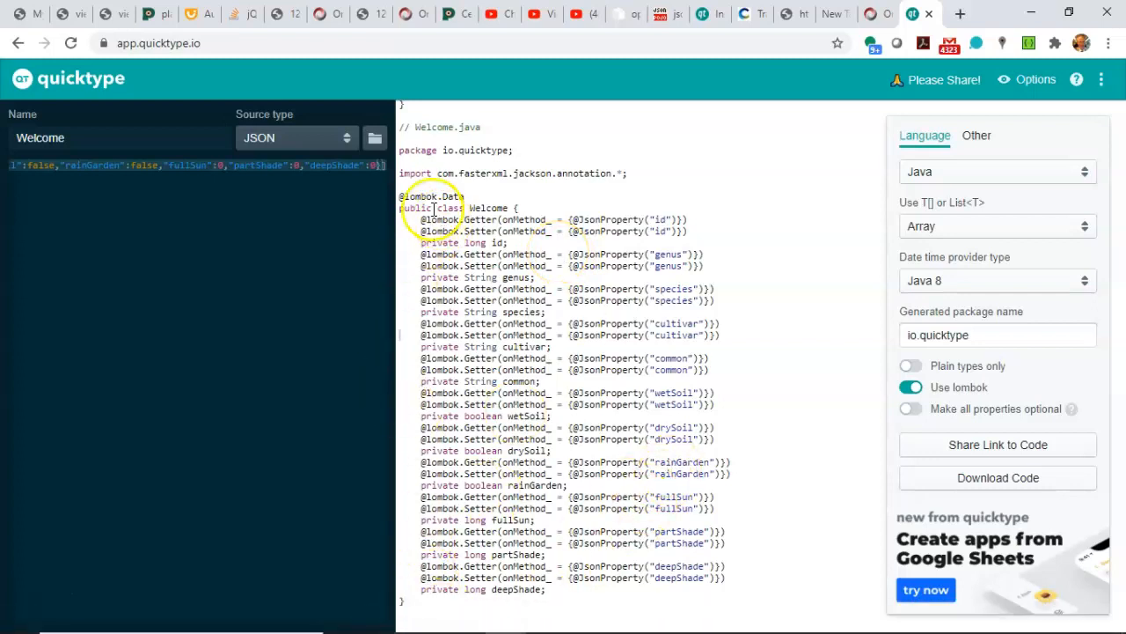
{"action": "mouse_move", "coordinate": [349, 221]}
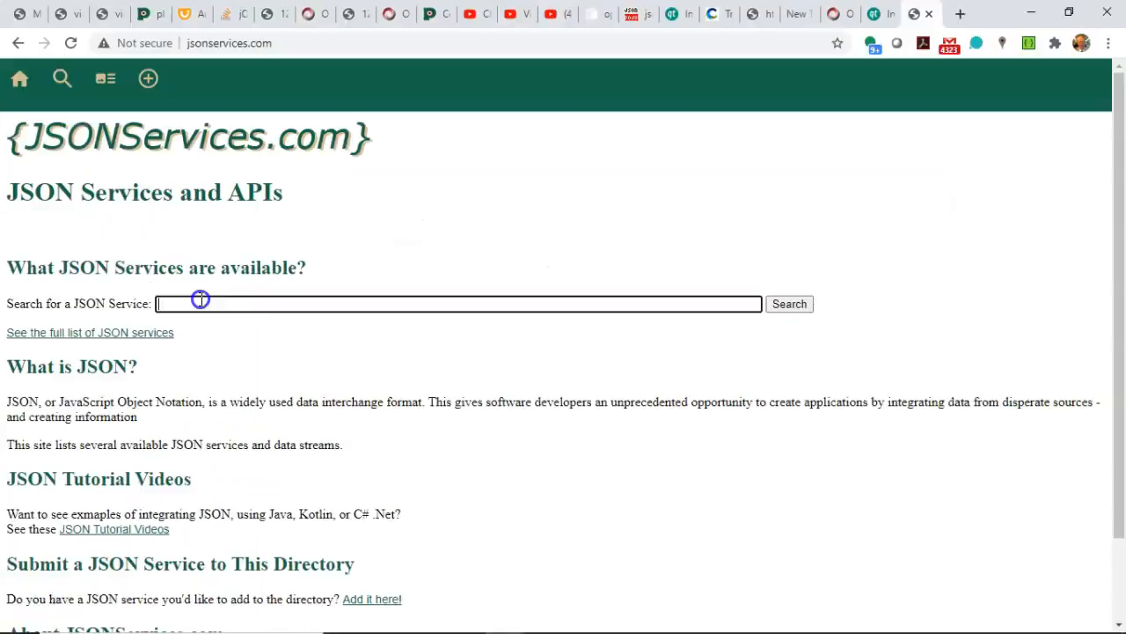
Search JSONServices.com for Weather services, then return to the home page.
{"action": "type", "text": "Weath"}
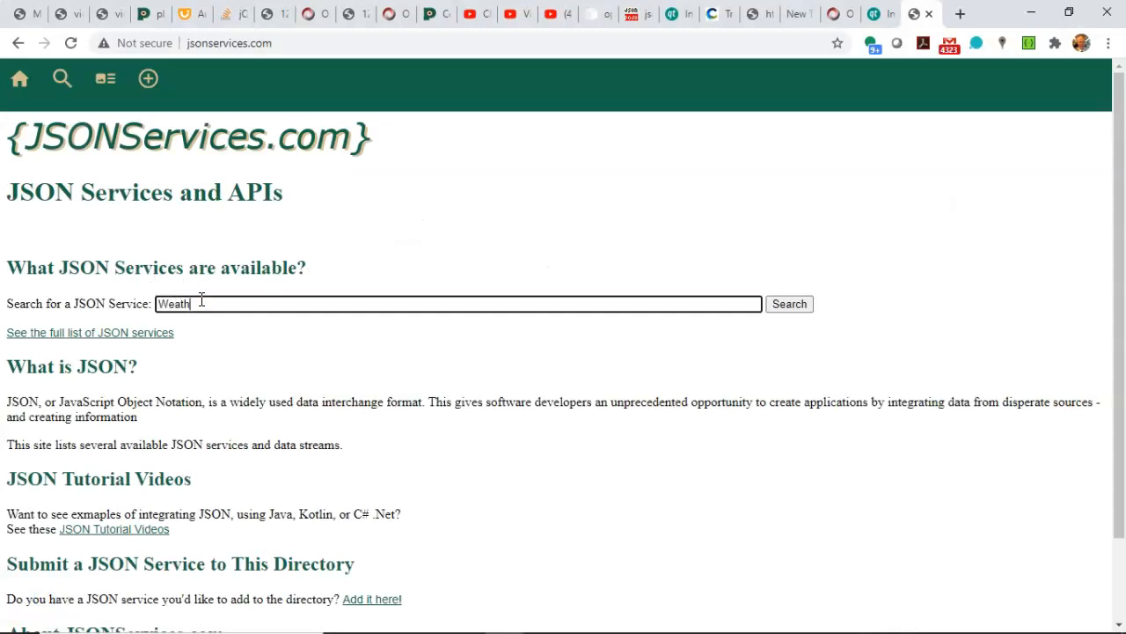
{"action": "left_click", "coordinate": [790, 304]}
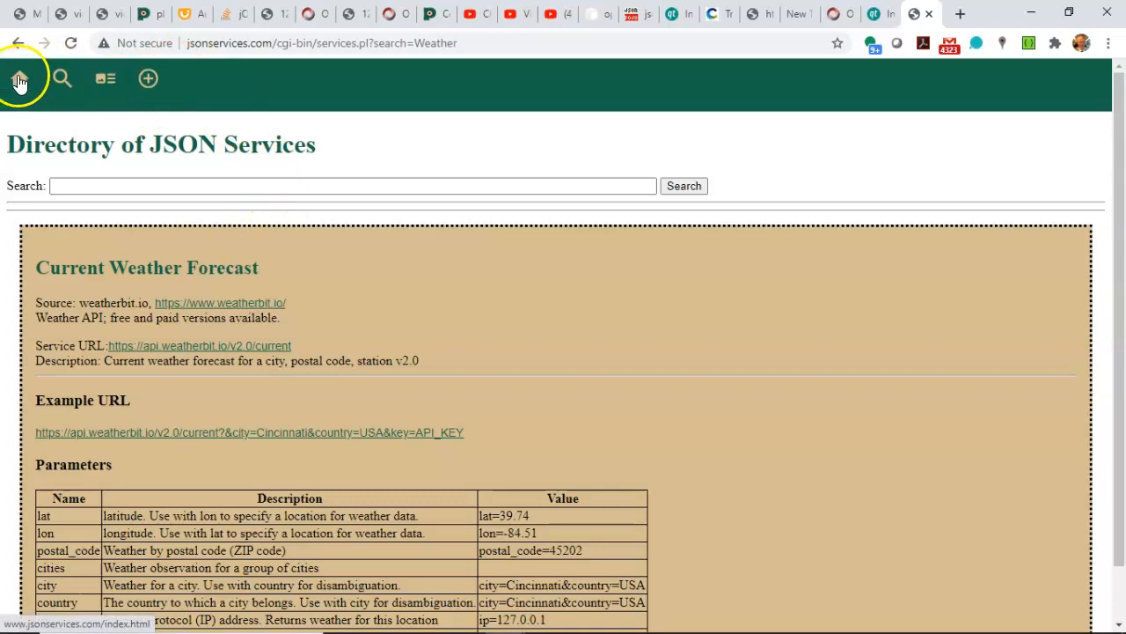
{"action": "left_click", "coordinate": [19, 78]}
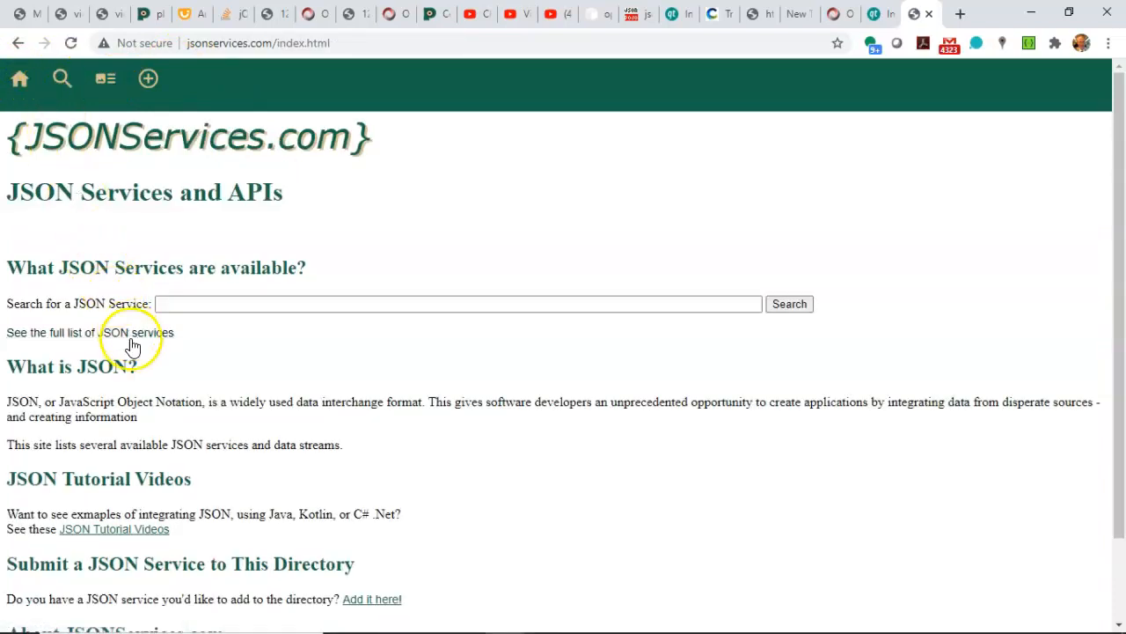
Open the full JSON services list and scroll down to the Nobel Laureates service.
{"action": "left_click", "coordinate": [132, 332]}
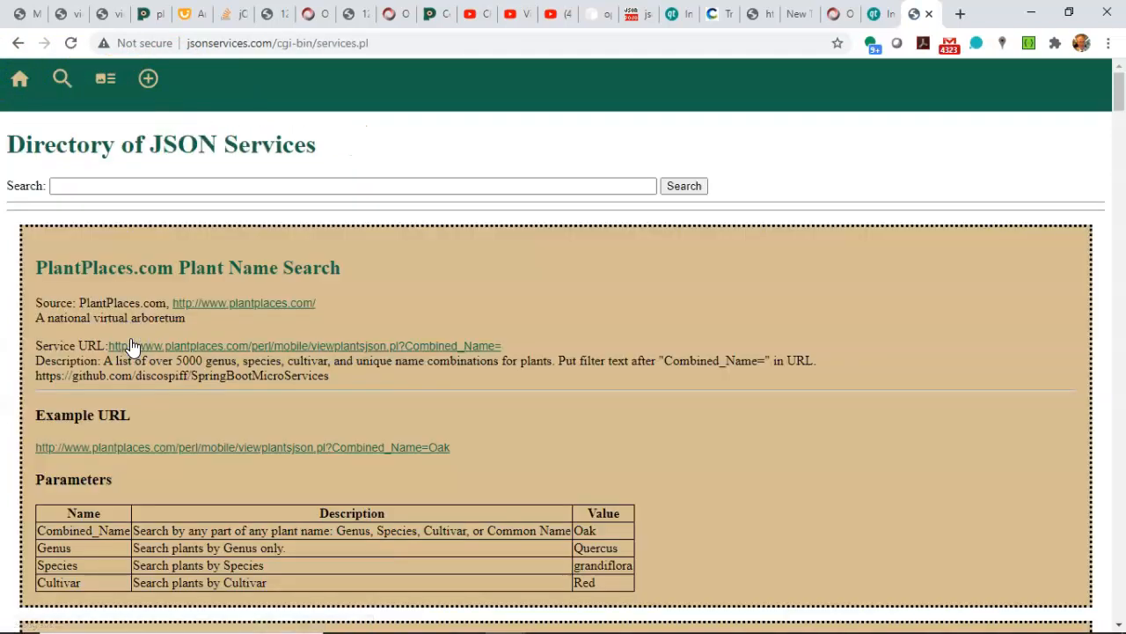
{"action": "scroll", "scroll_direction": "down", "scroll_amount": 3}
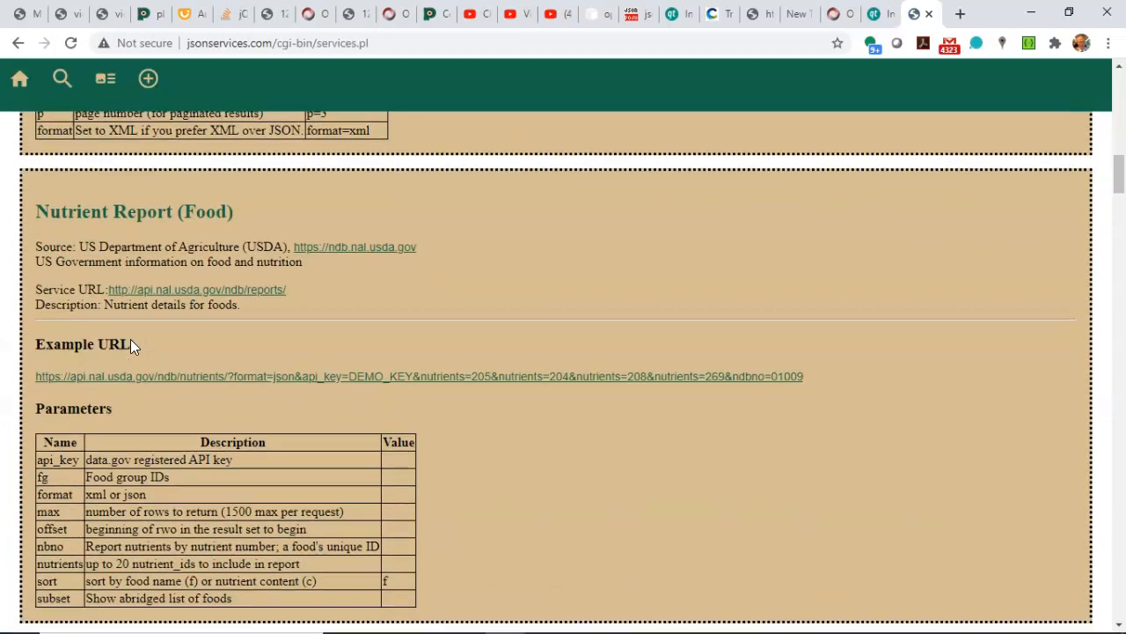
{"action": "scroll", "scroll_direction": "down", "scroll_amount": 3}
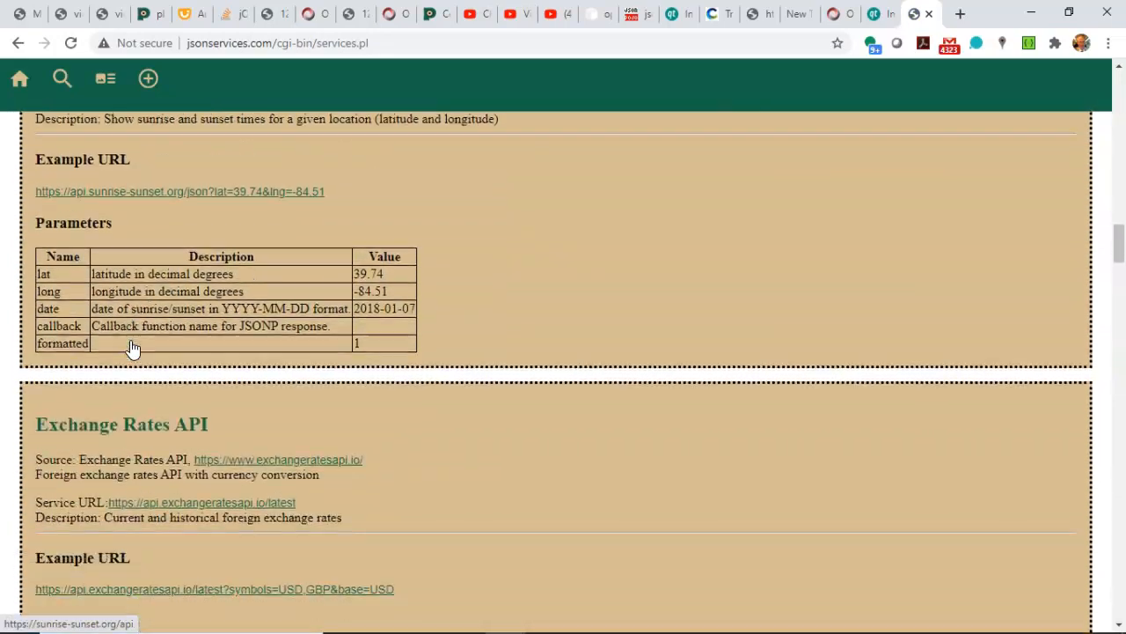
{"action": "scroll", "scroll_direction": "down", "scroll_amount": 3}
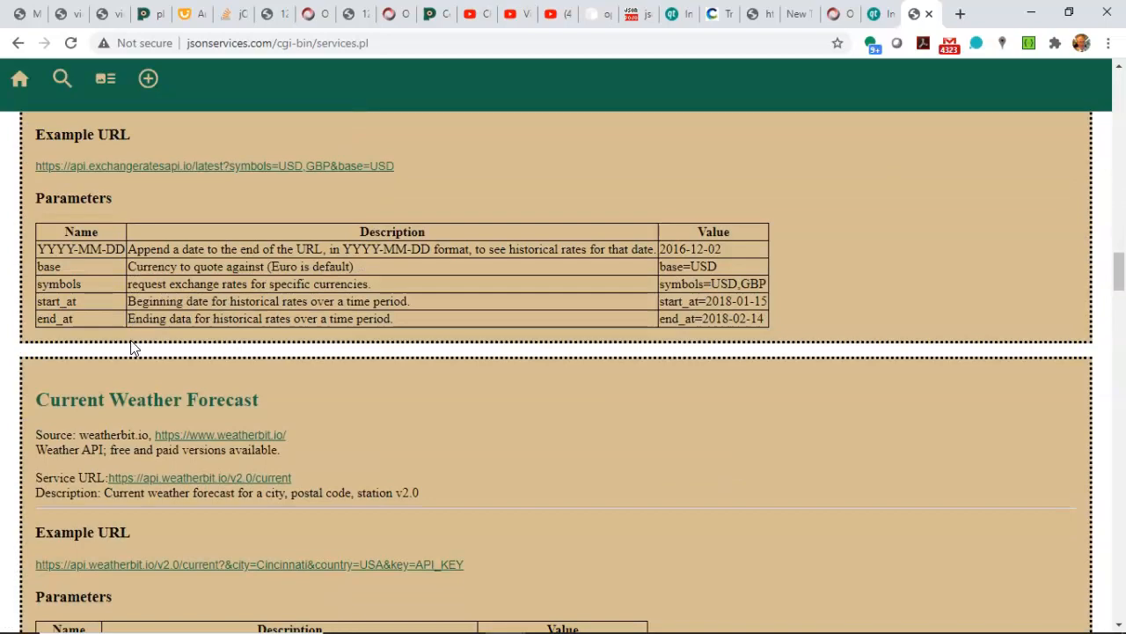
{"action": "scroll", "scroll_direction": "down", "scroll_amount": 3}
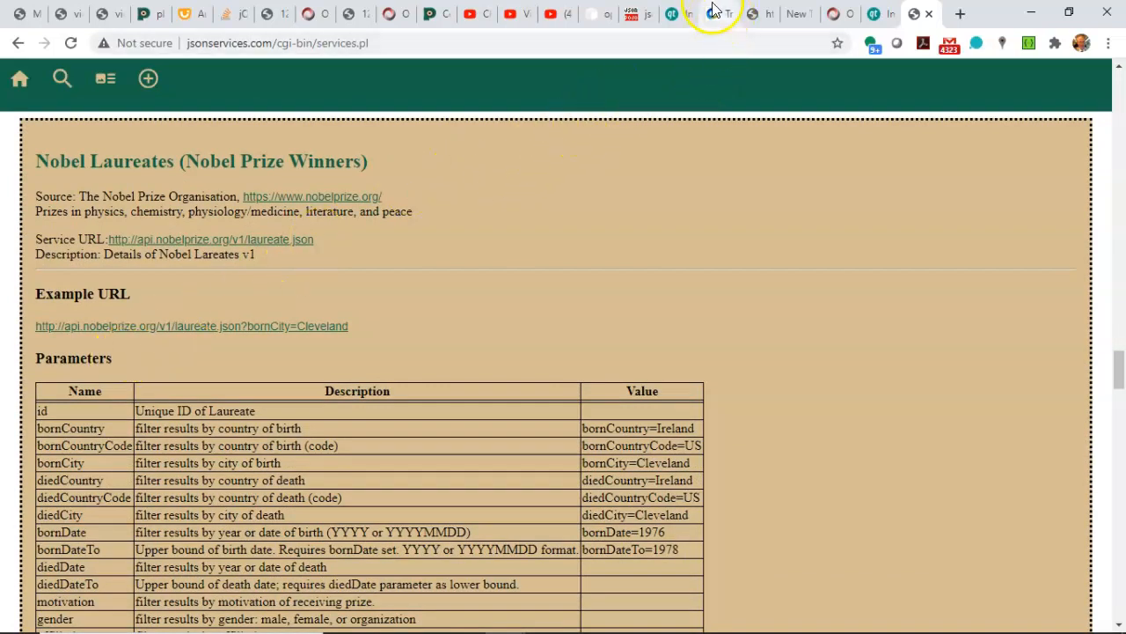
Copy the JSON API endpoint link for Cincinnati's Traffic Crash Reports dataset.
{"action": "left_click", "coordinate": [712, 13]}
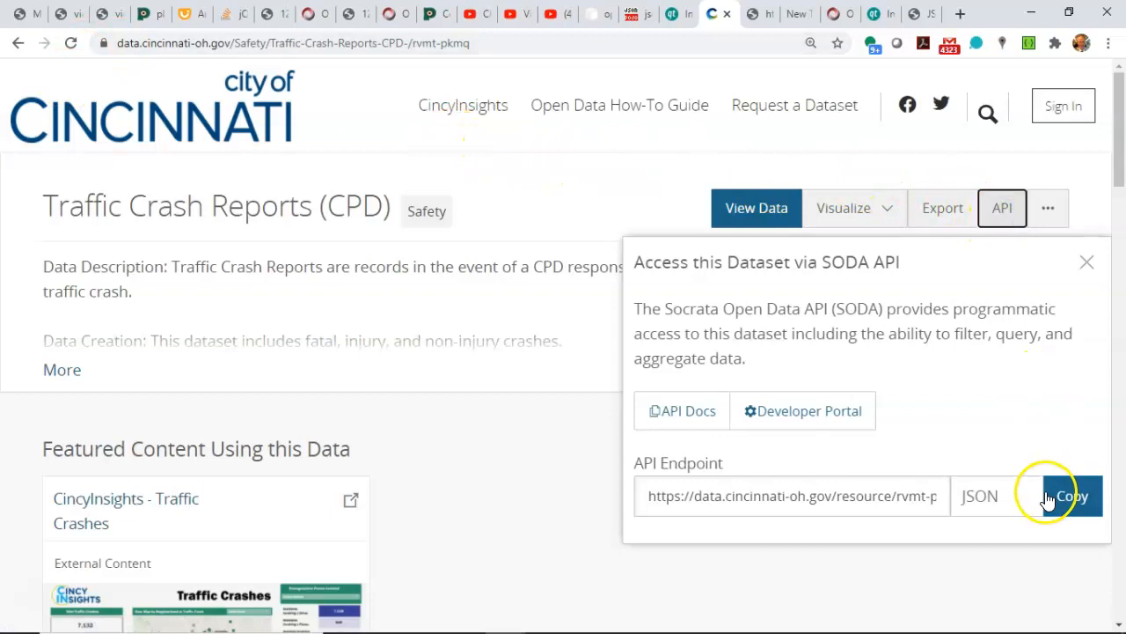
{"action": "left_click", "coordinate": [1070, 497]}
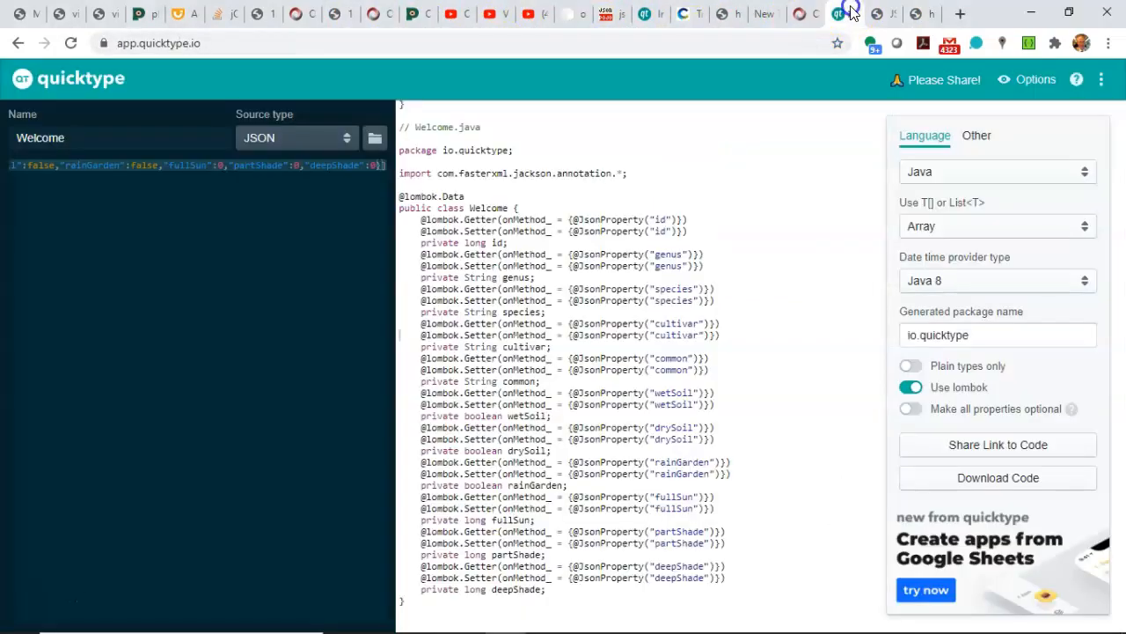
{"action": "mouse_move", "coordinate": [840, 14]}
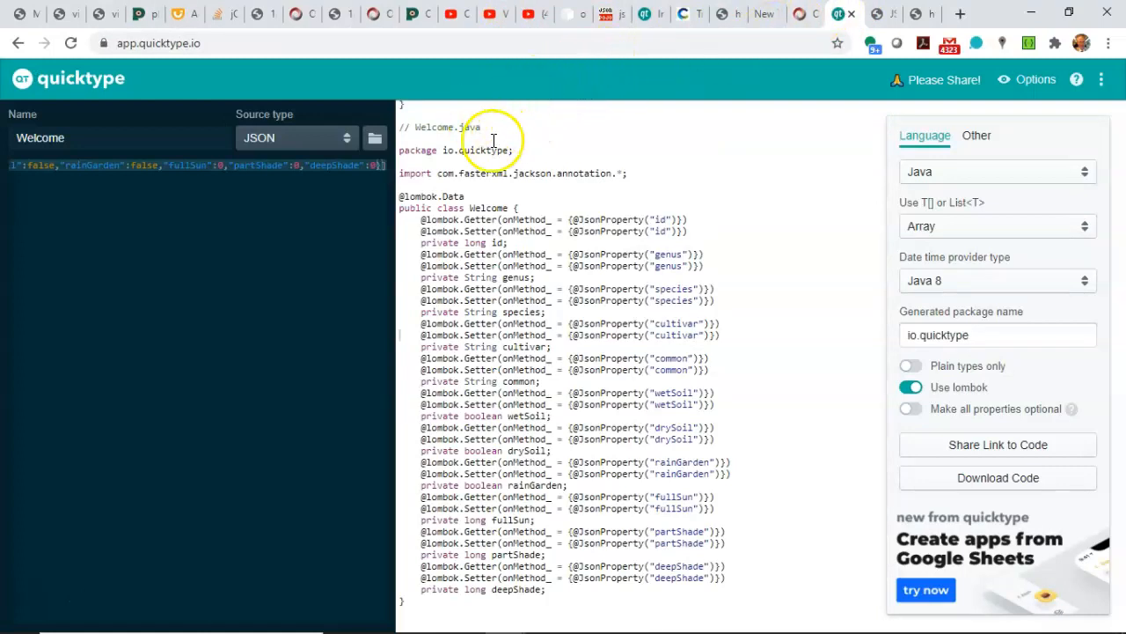
{"action": "mouse_move", "coordinate": [40, 586]}
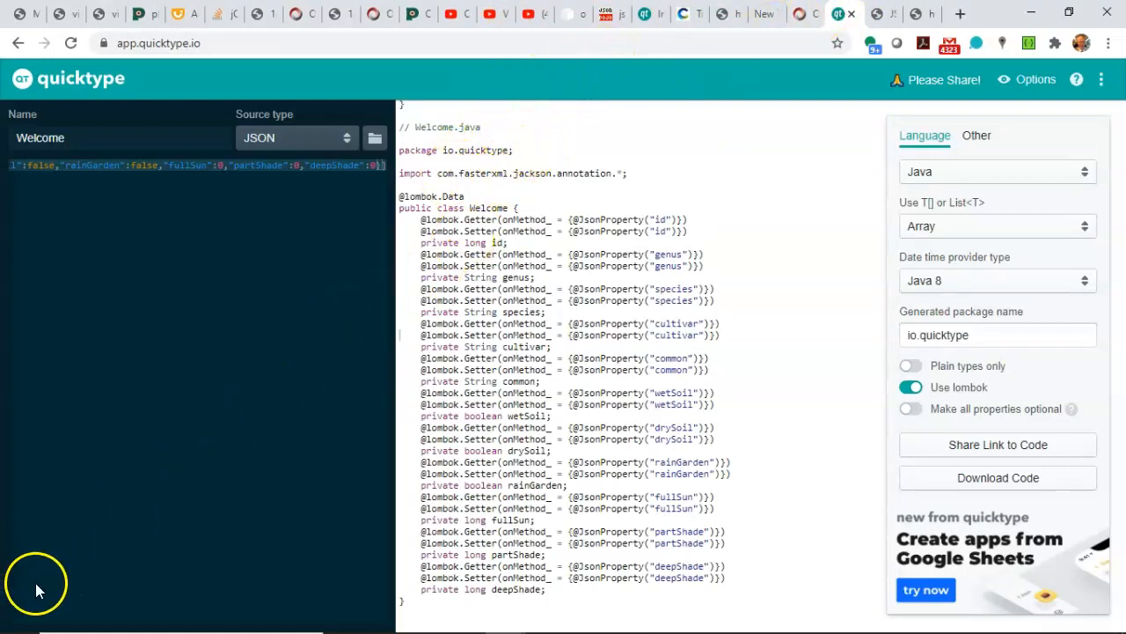